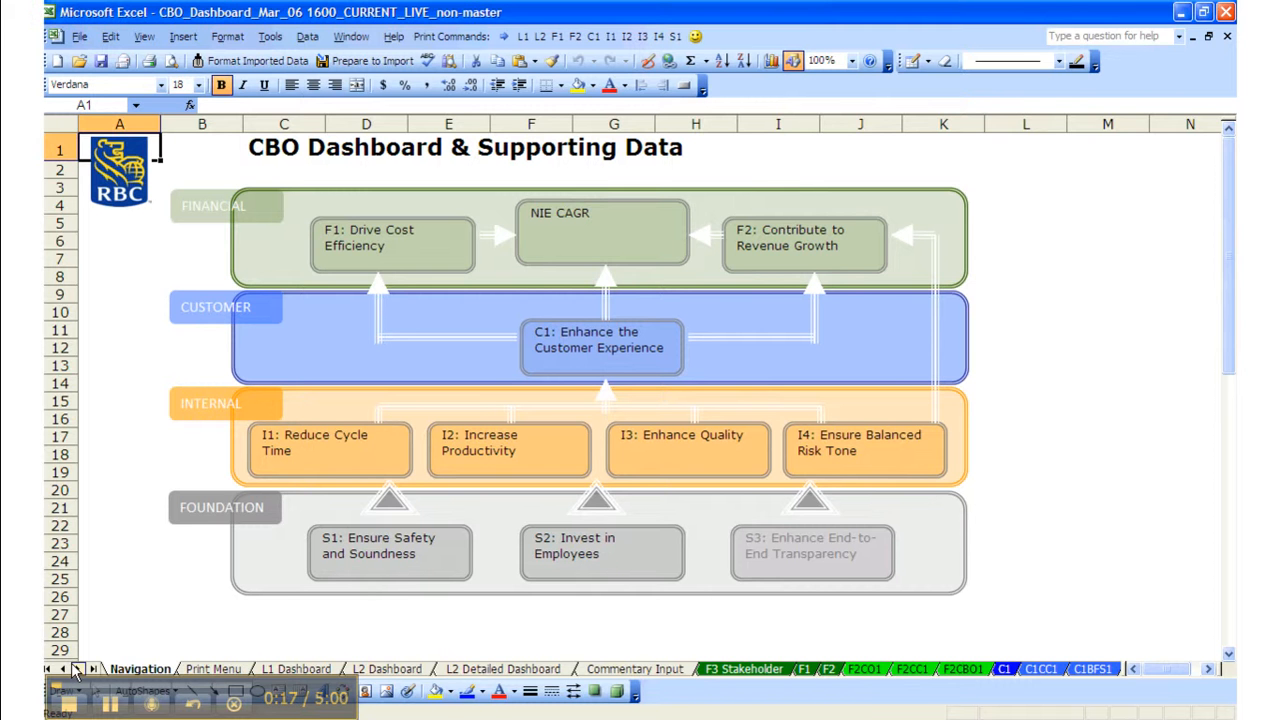
Step: Scroll the sheet tabs to reveal the later sheets, including Imported Data and Documentation
click(79, 668)
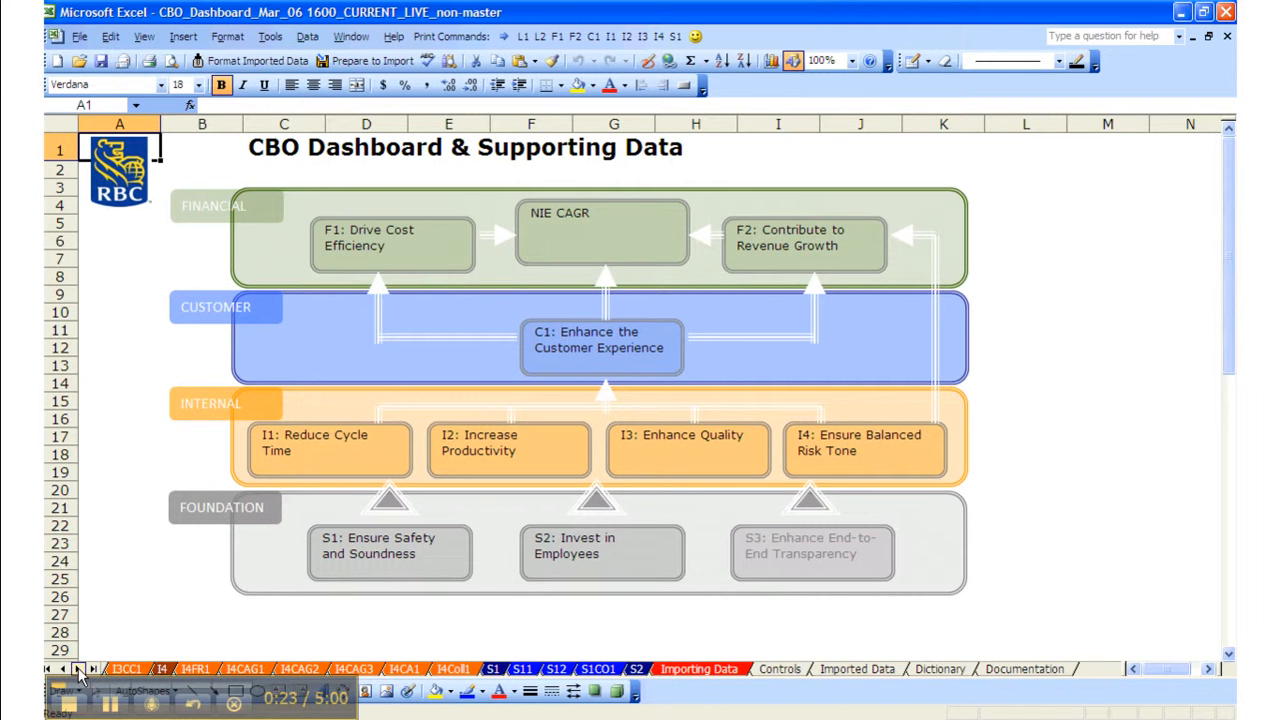
mouse_move(843, 678)
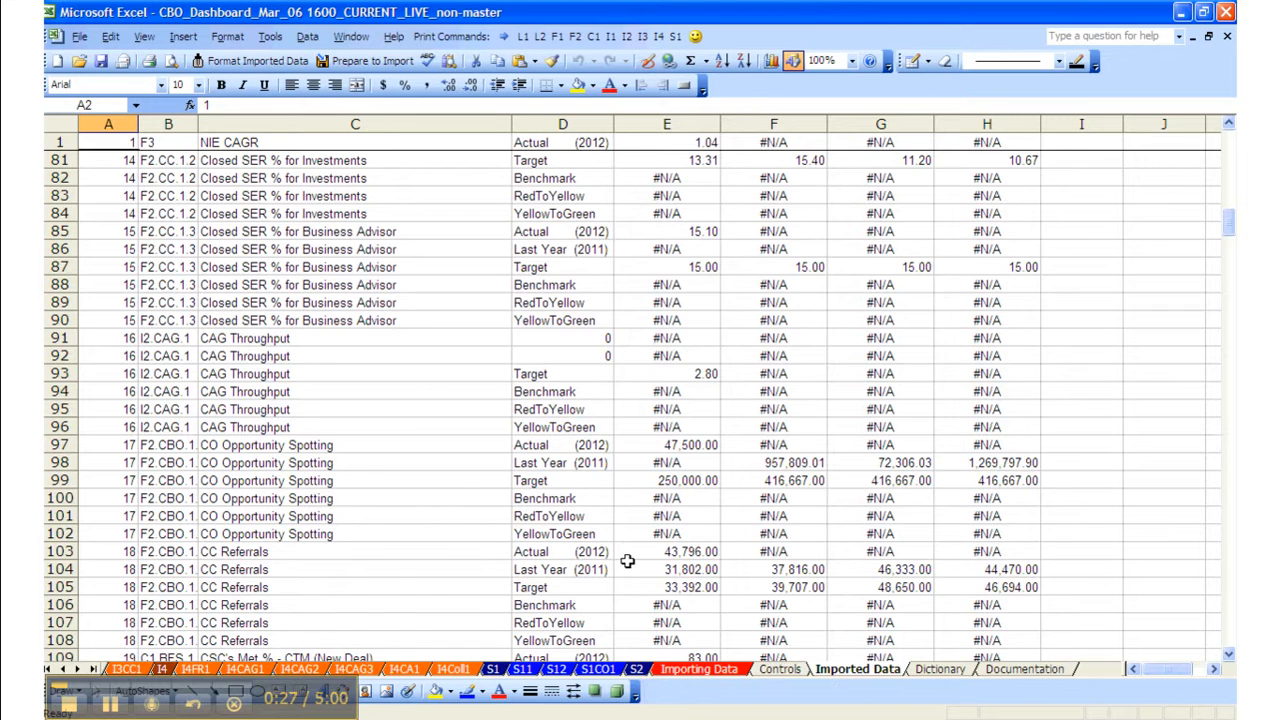
Step: Select the CO Opportunity Spotting rows 97–102 (A97:H102) on Imported Data
scroll(up, 3)
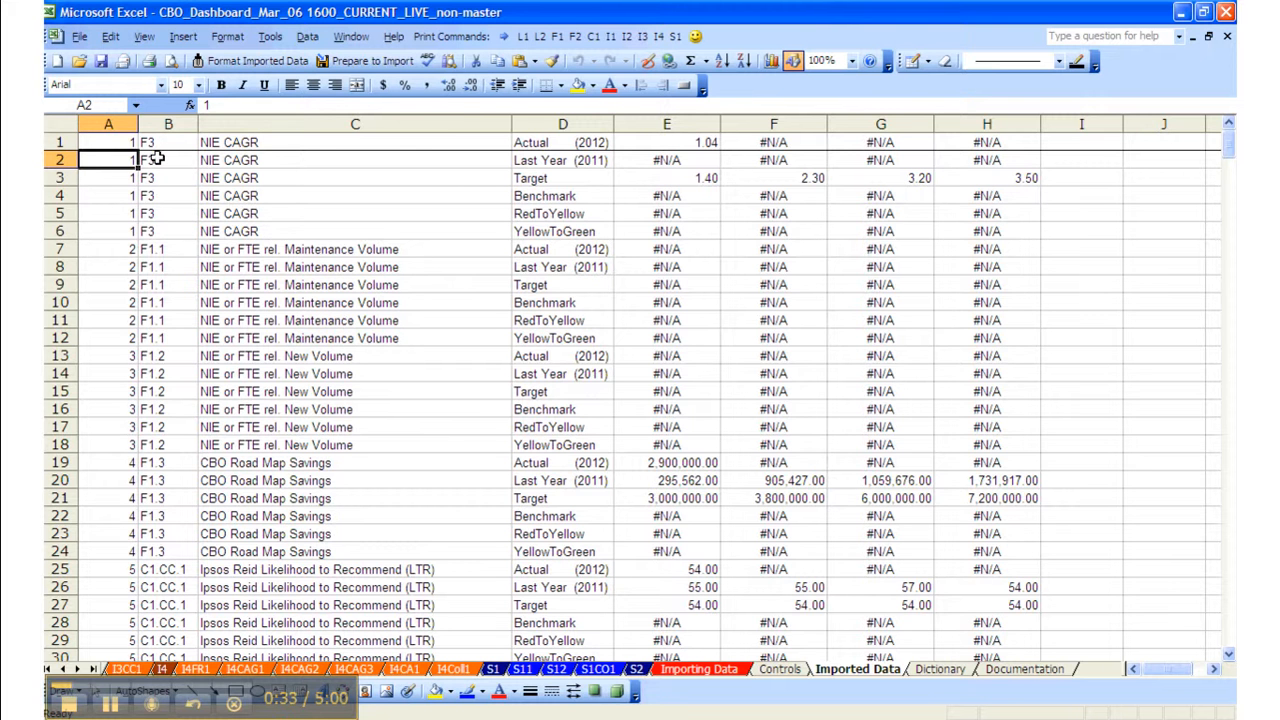
mouse_move(280, 170)
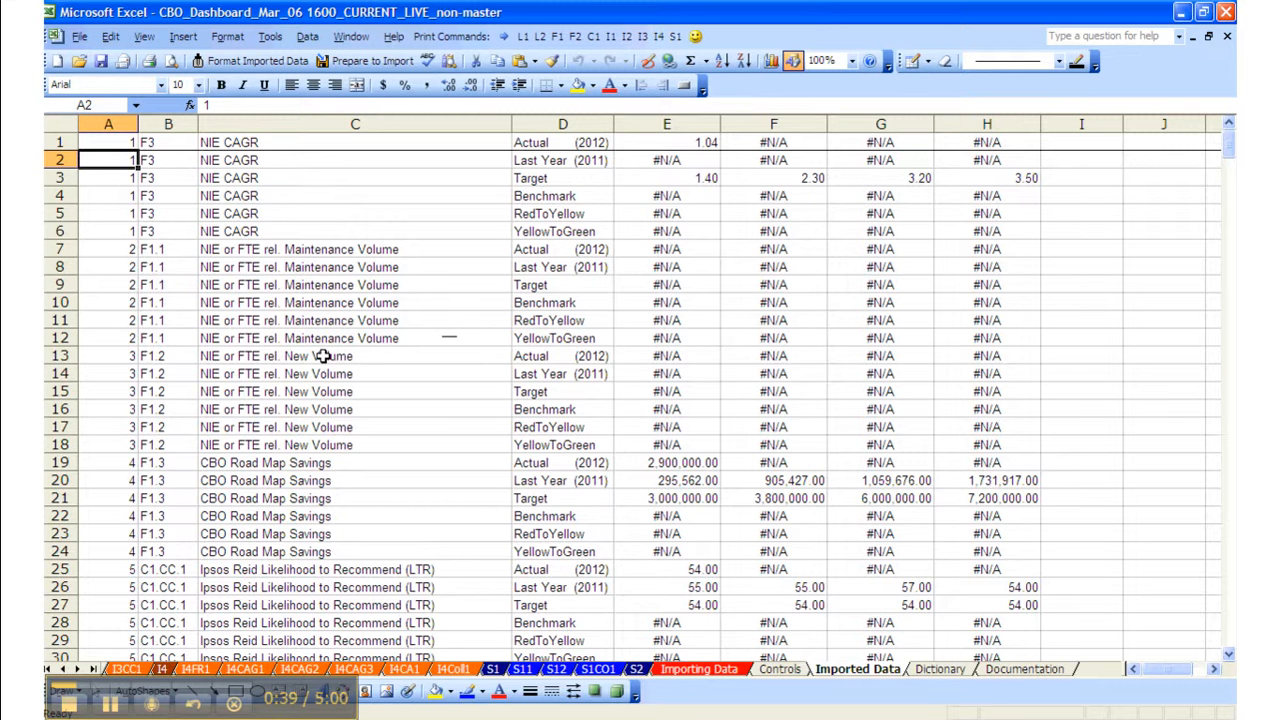
mouse_move(229, 370)
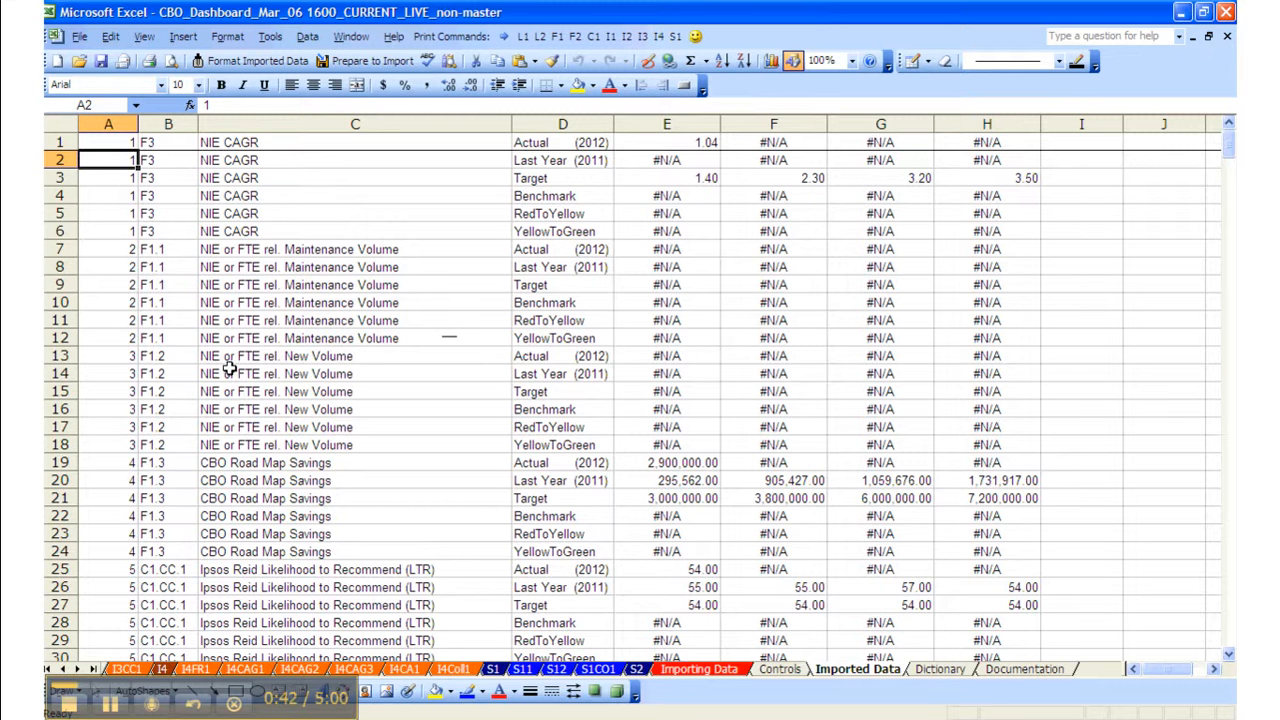
scroll(down, 3)
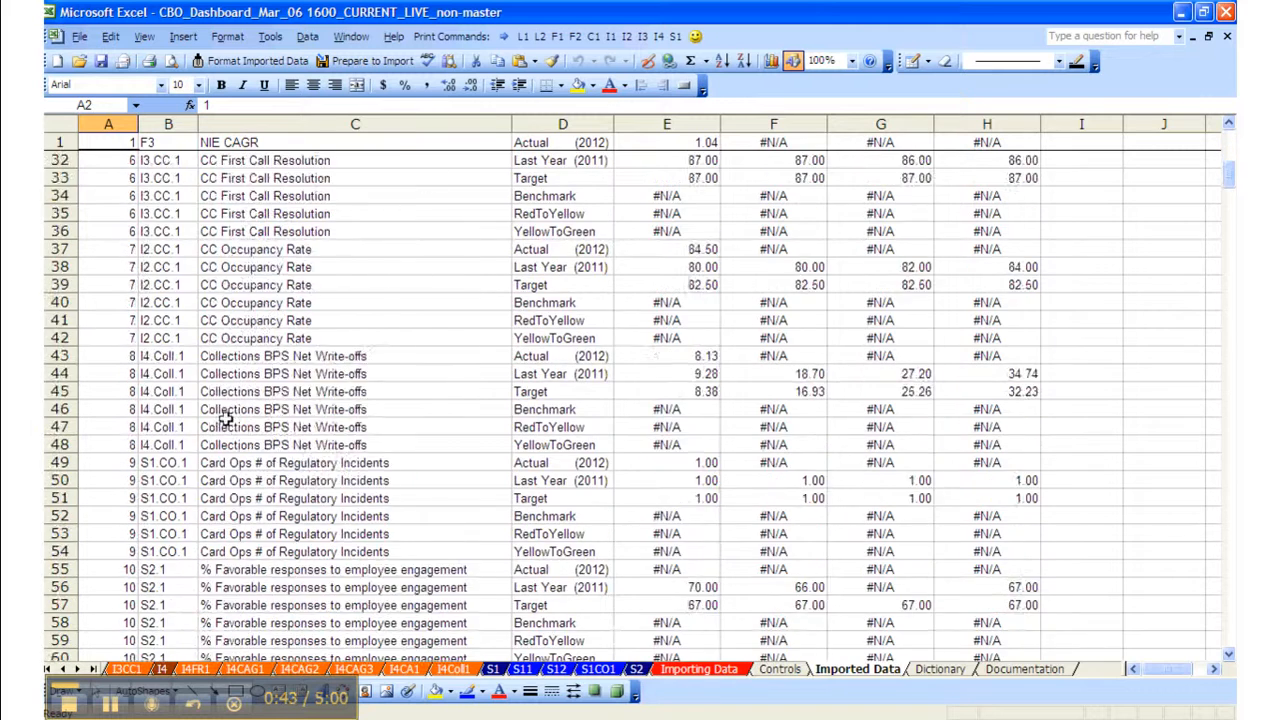
scroll(down, 3)
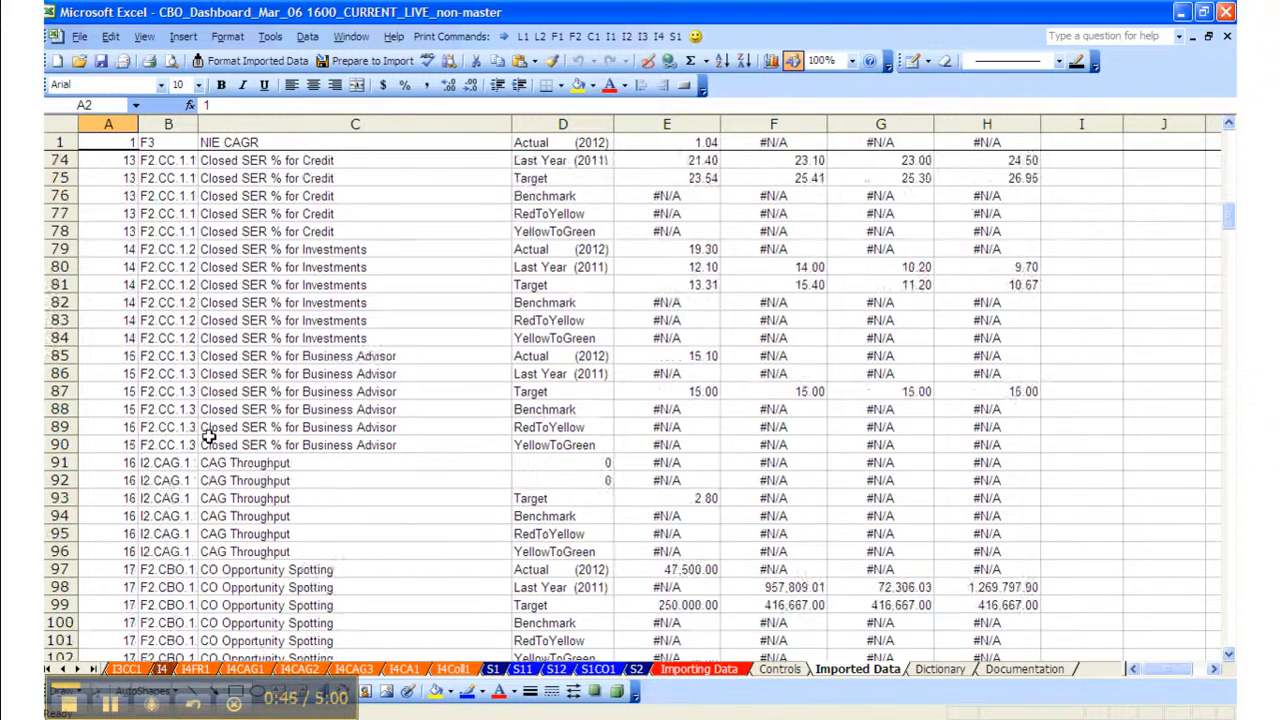
scroll(down, 3)
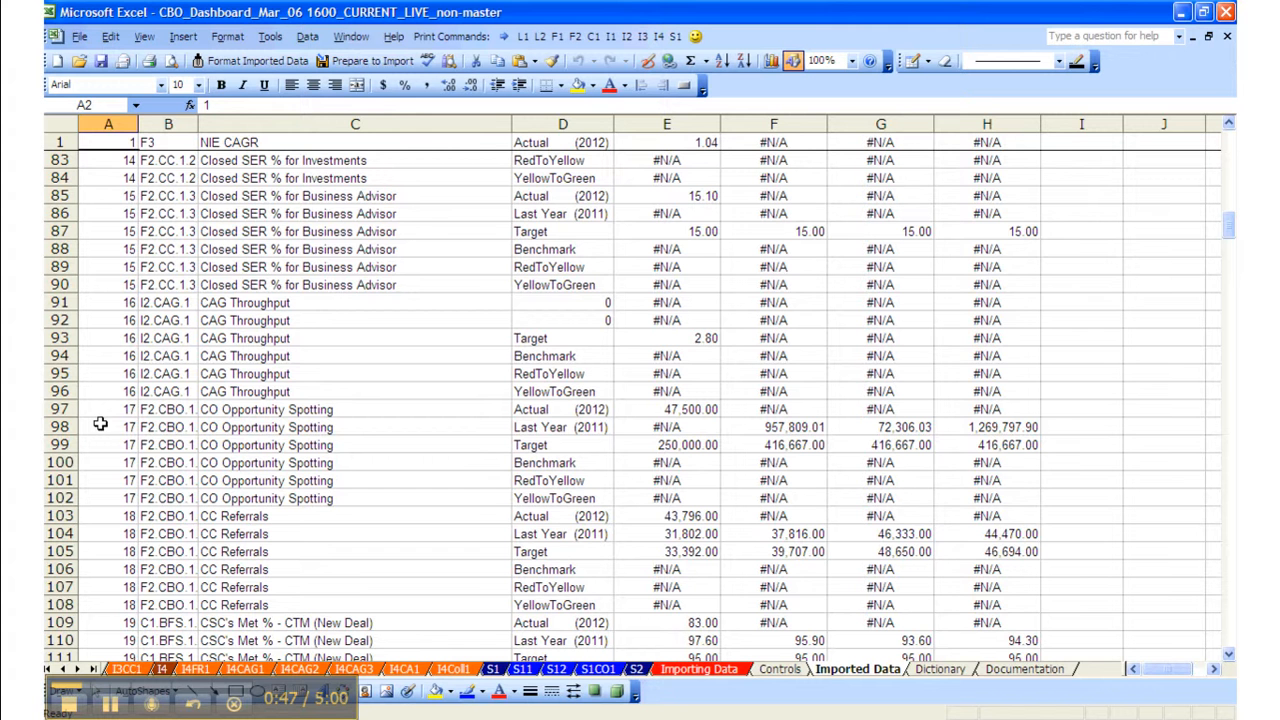
click(107, 427)
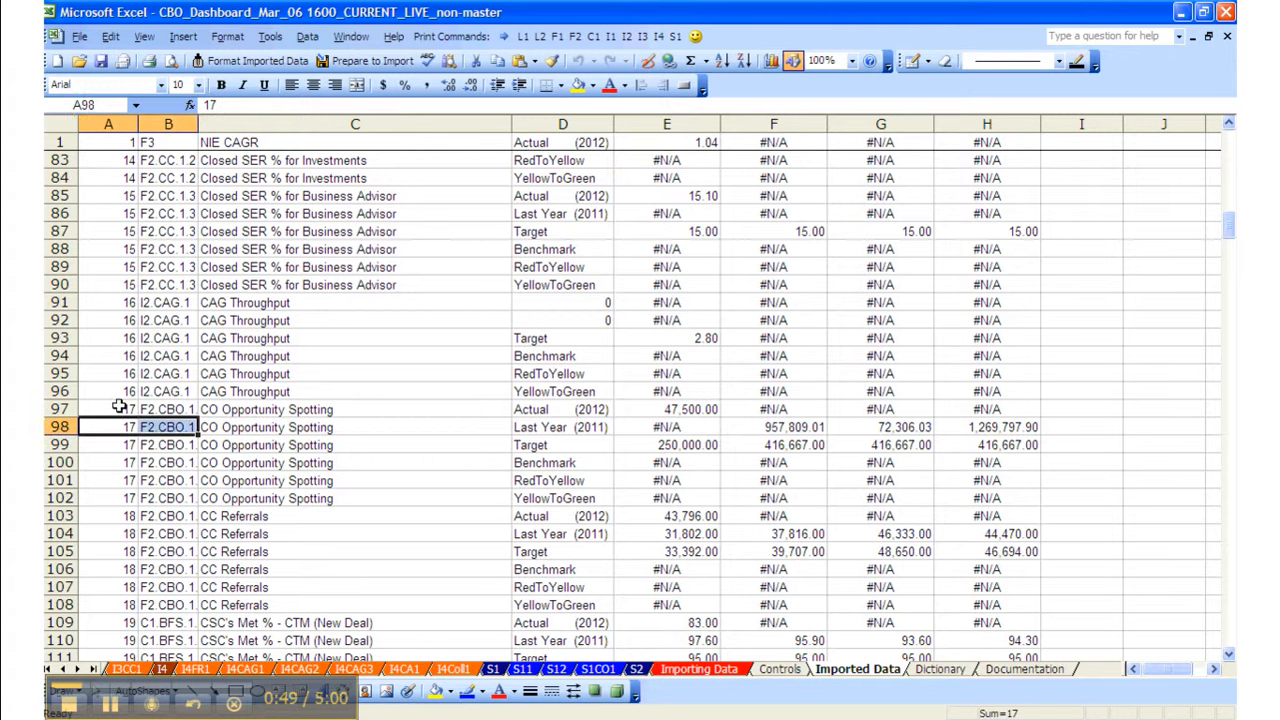
drag(110, 409, 640, 445)
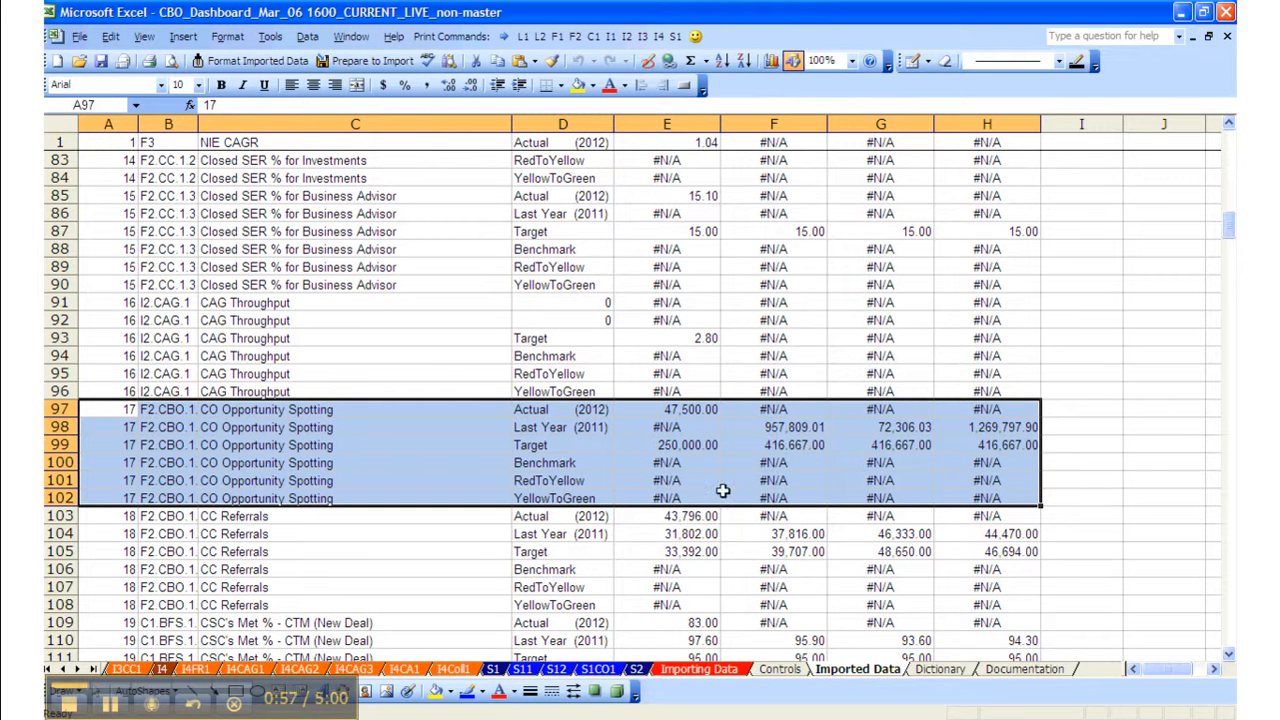
mouse_move(143, 443)
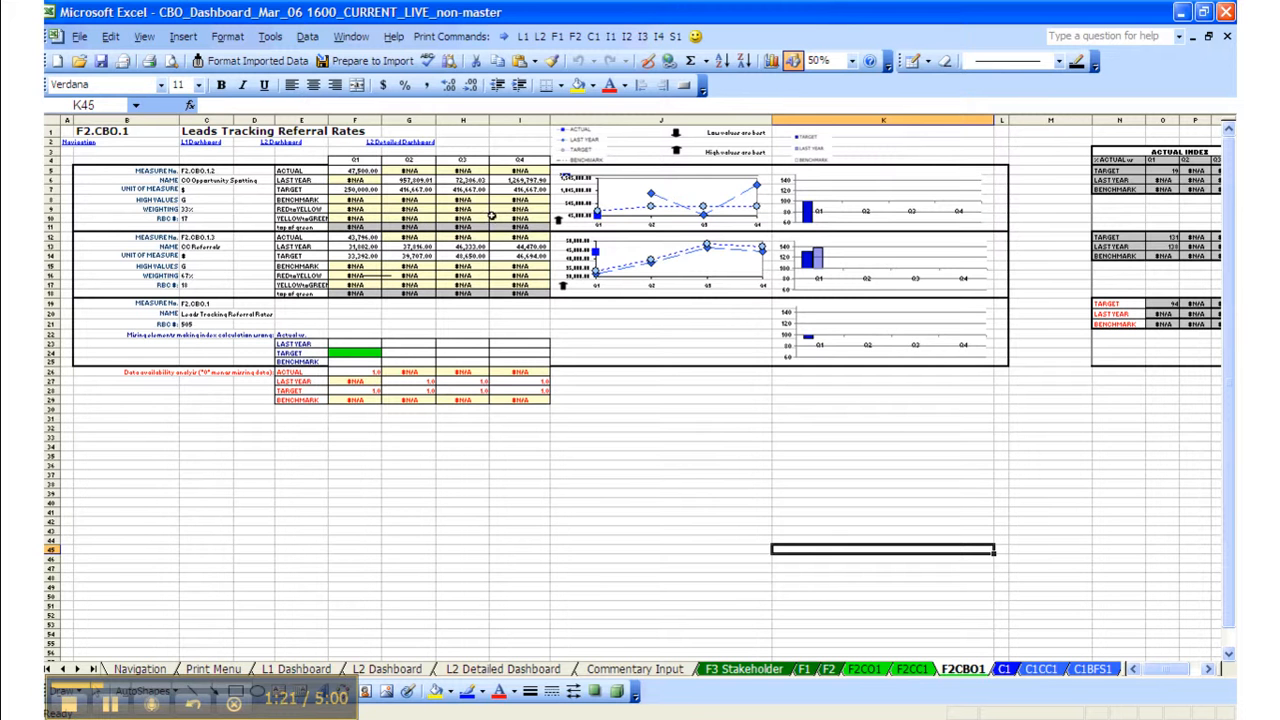
mouse_move(687, 257)
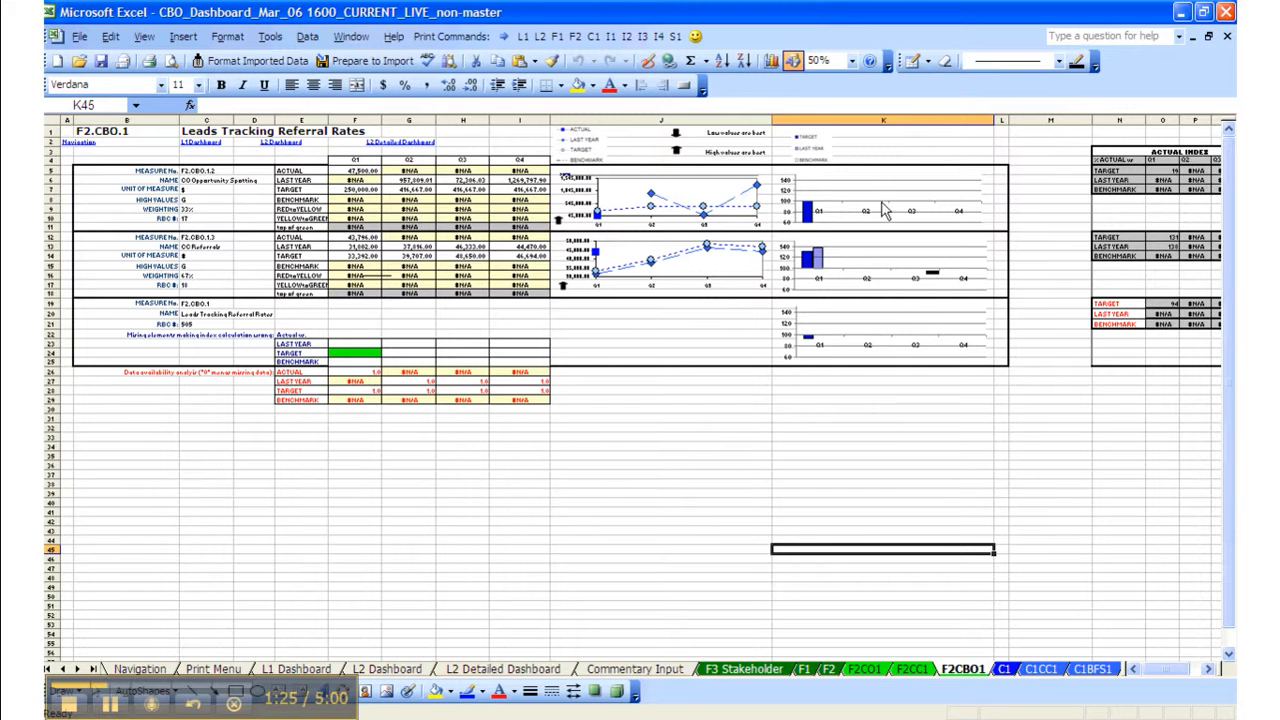
mouse_move(838, 197)
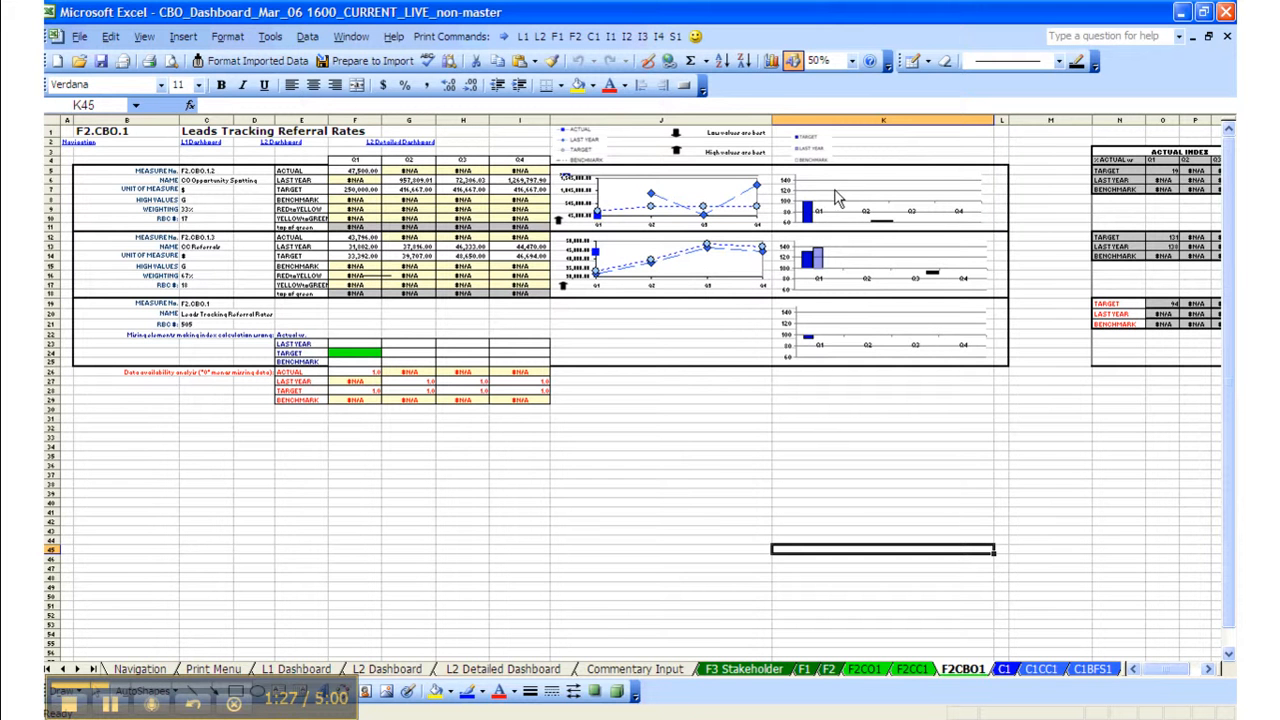
mouse_move(864, 327)
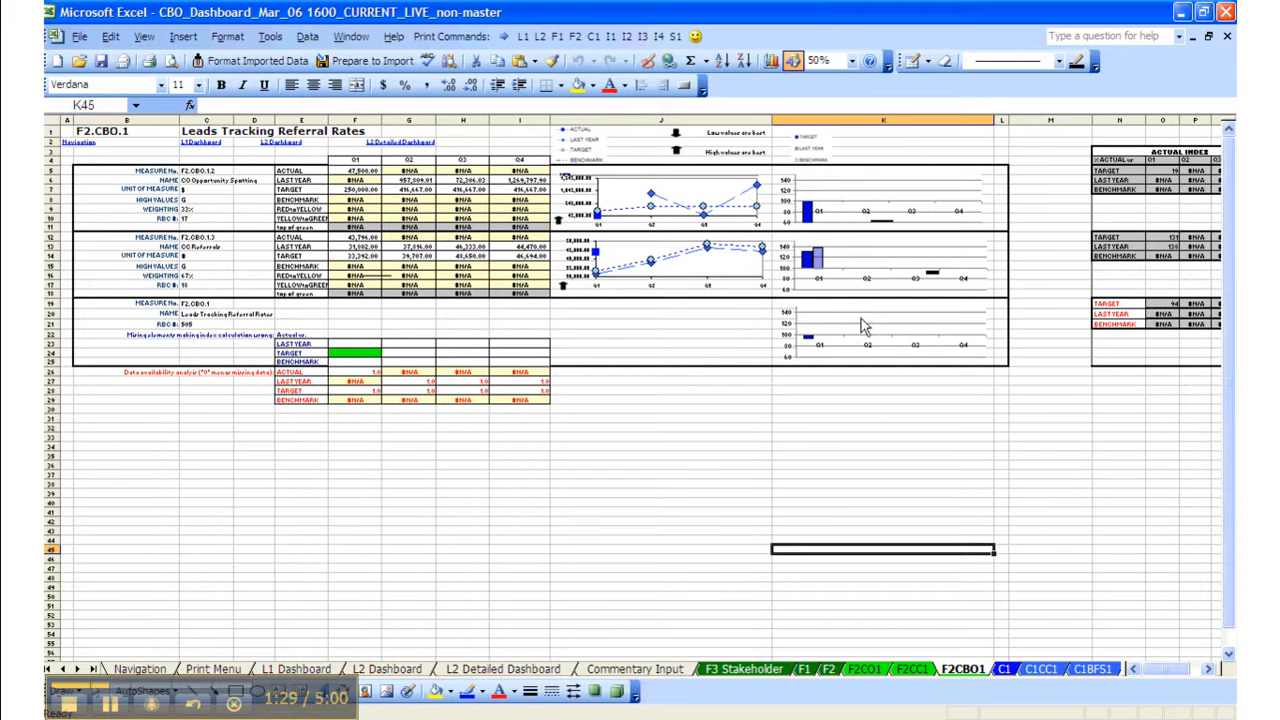
mouse_move(822, 355)
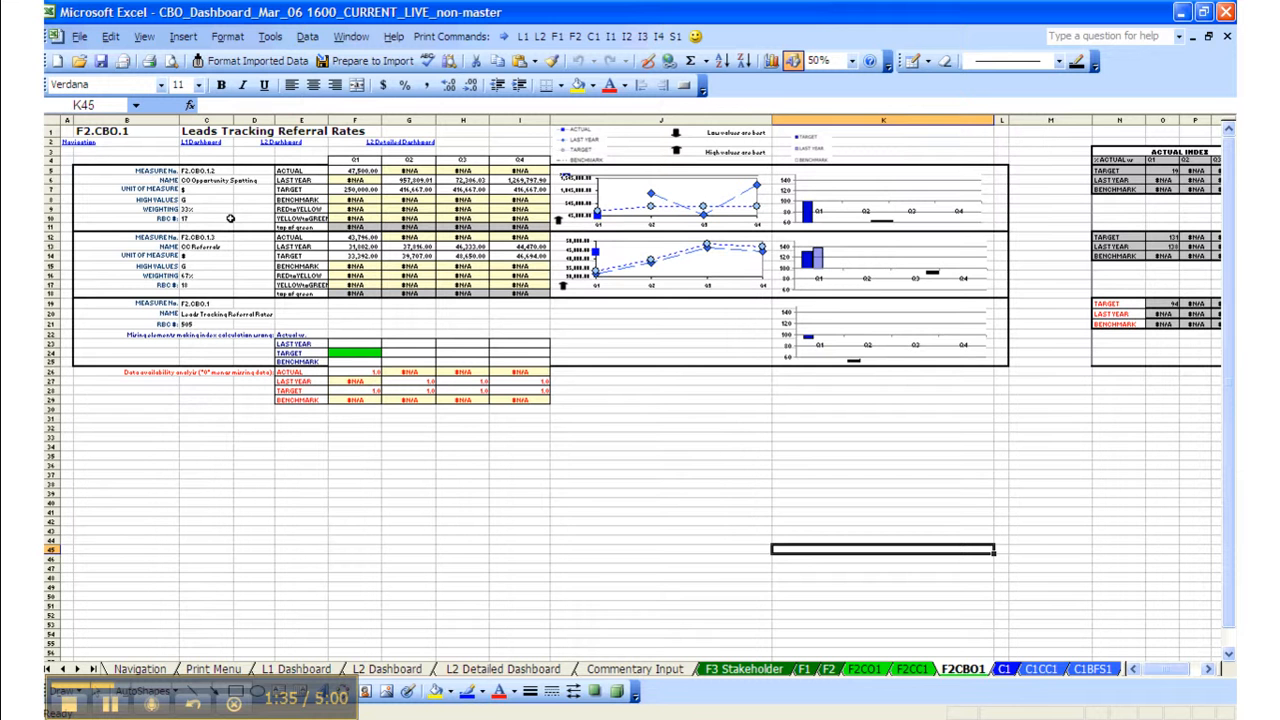
mouse_move(207, 201)
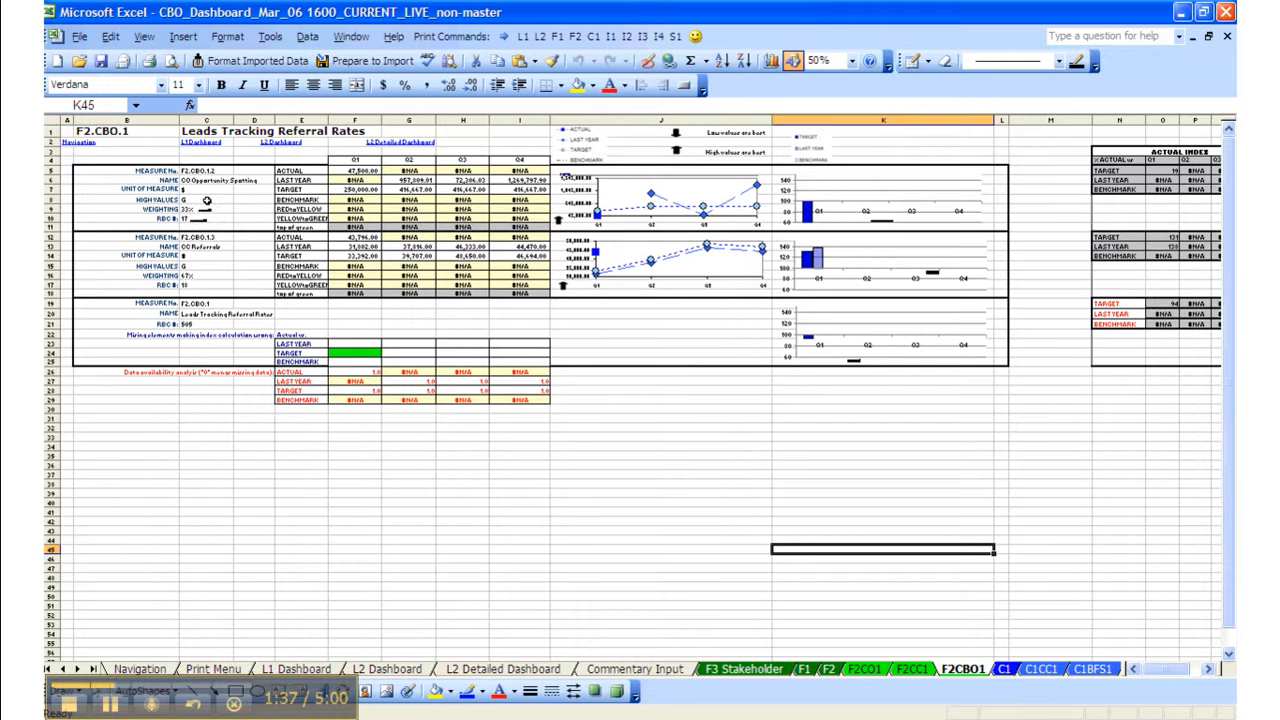
mouse_move(810, 350)
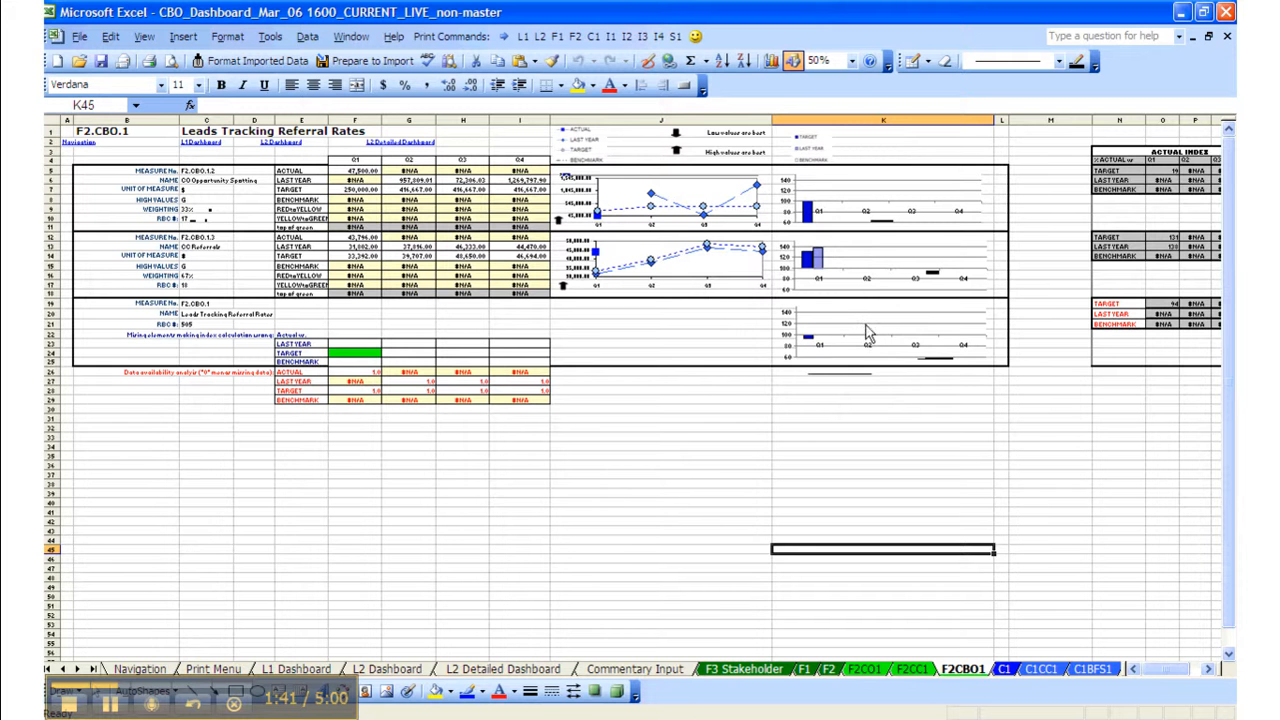
mouse_move(867, 333)
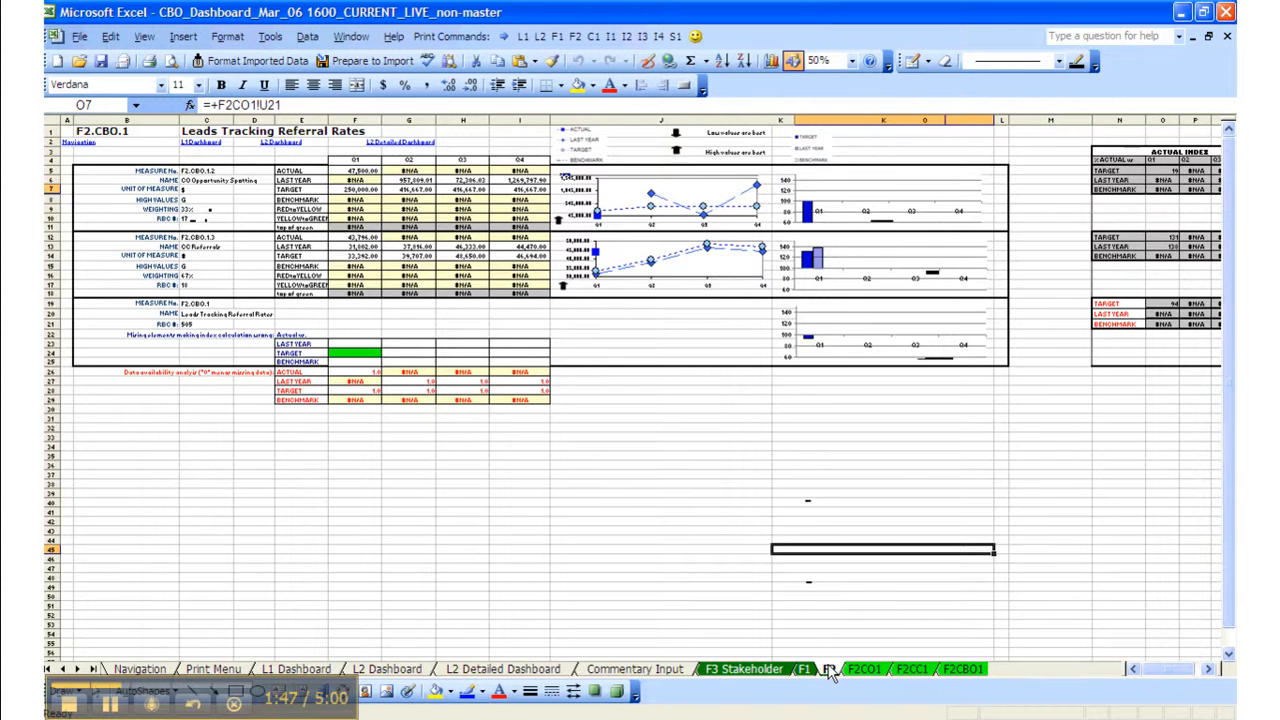
click(827, 669)
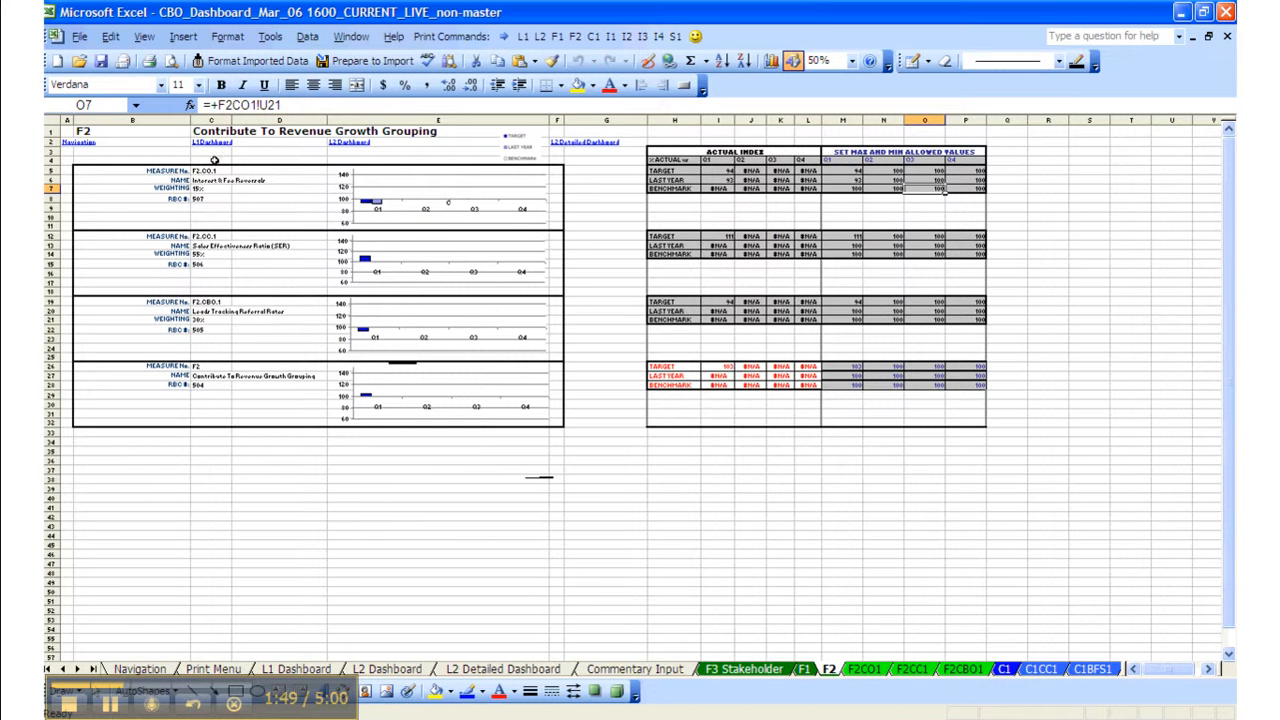
mouse_move(365, 310)
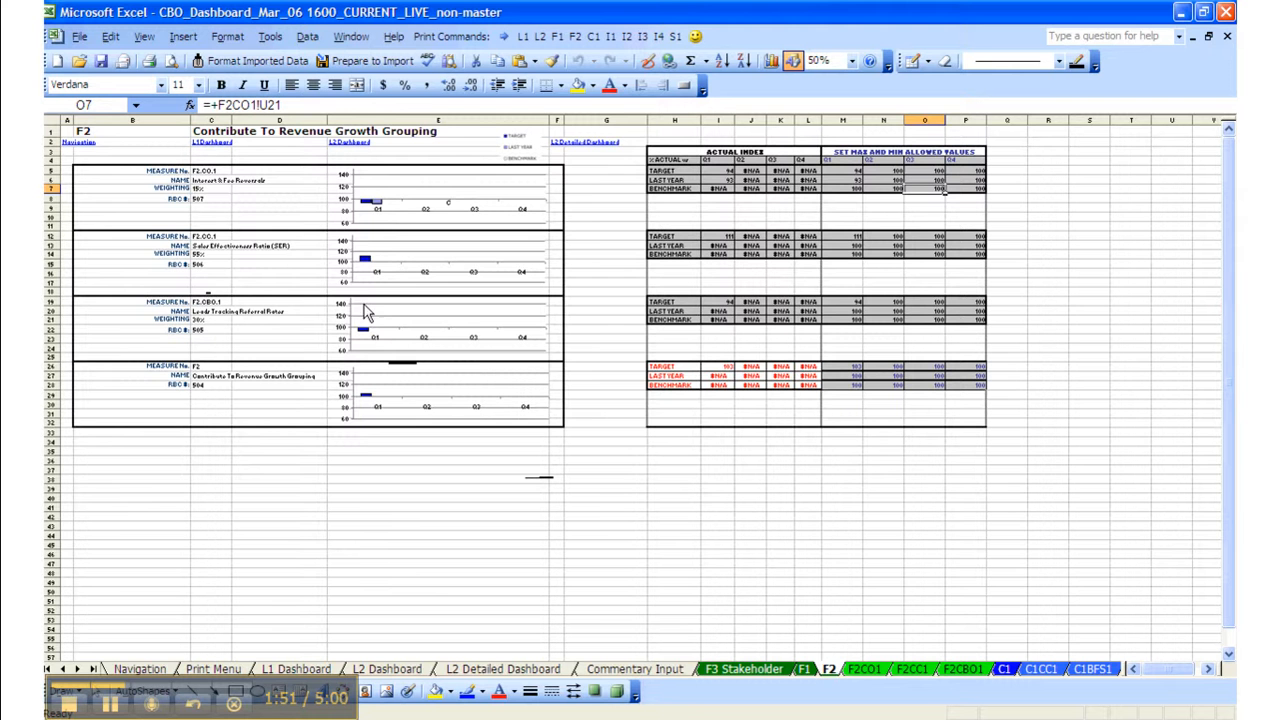
mouse_move(480, 318)
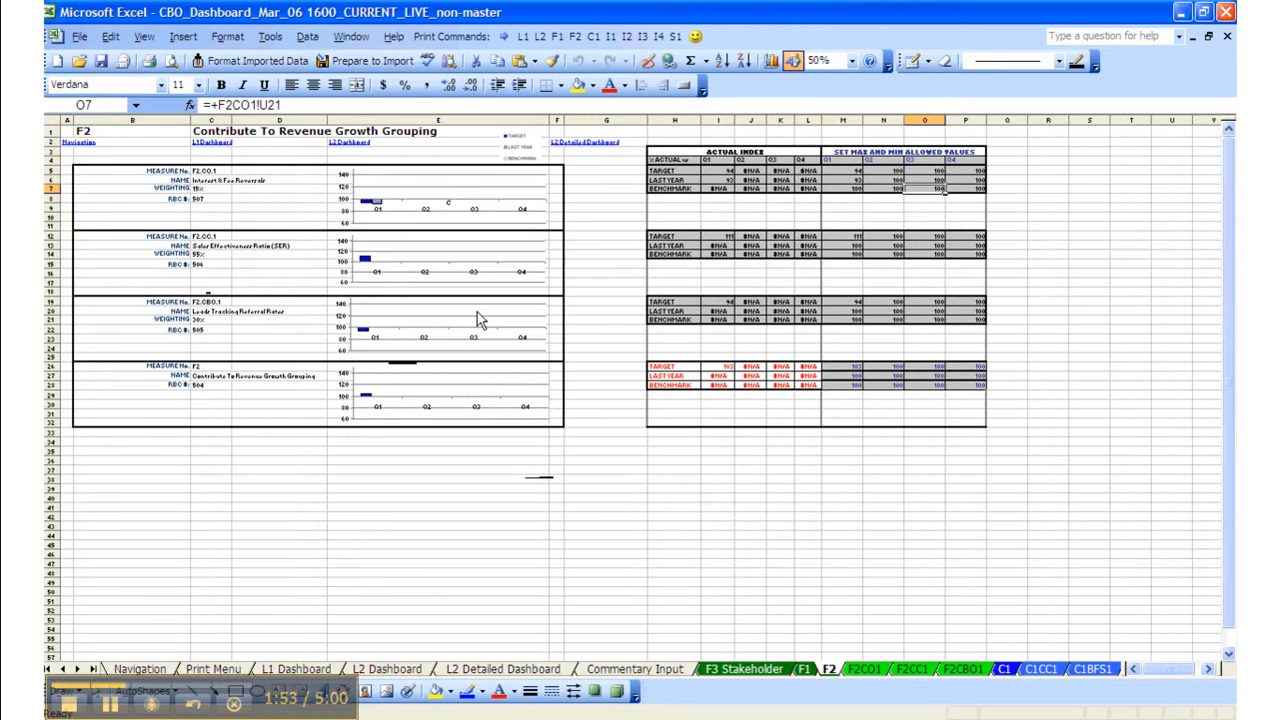
mouse_move(480, 318)
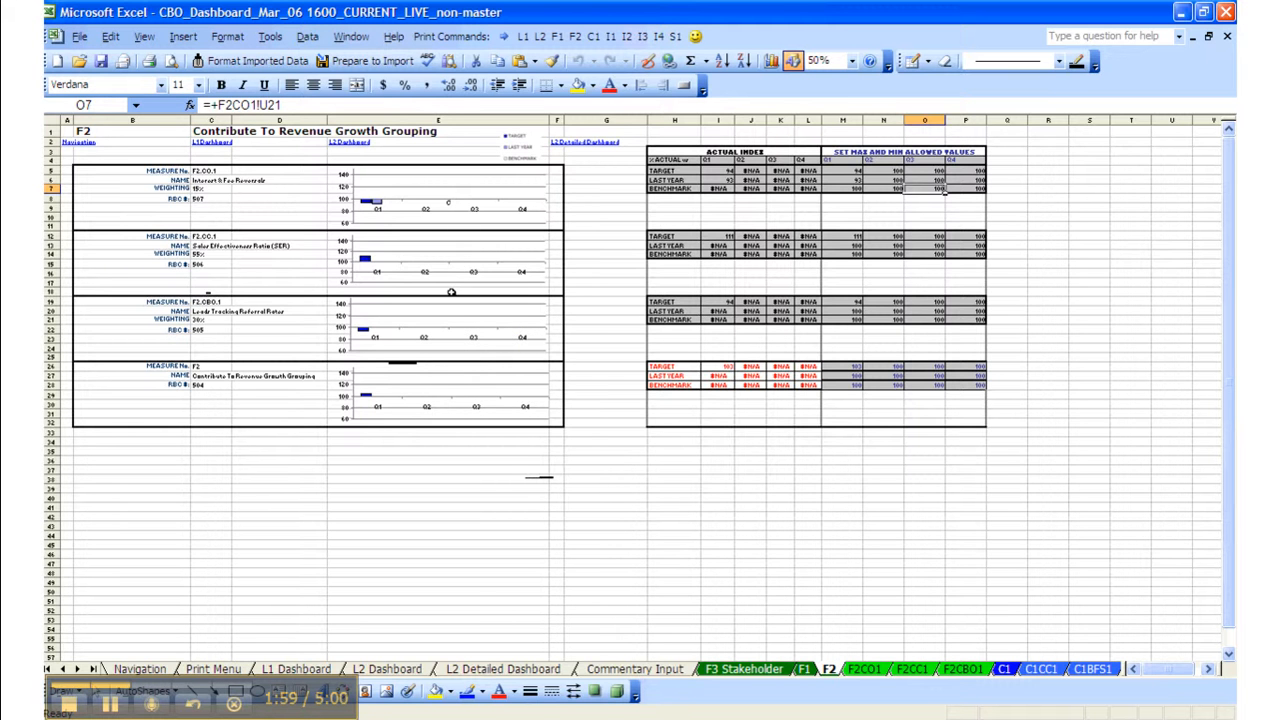
mouse_move(430, 405)
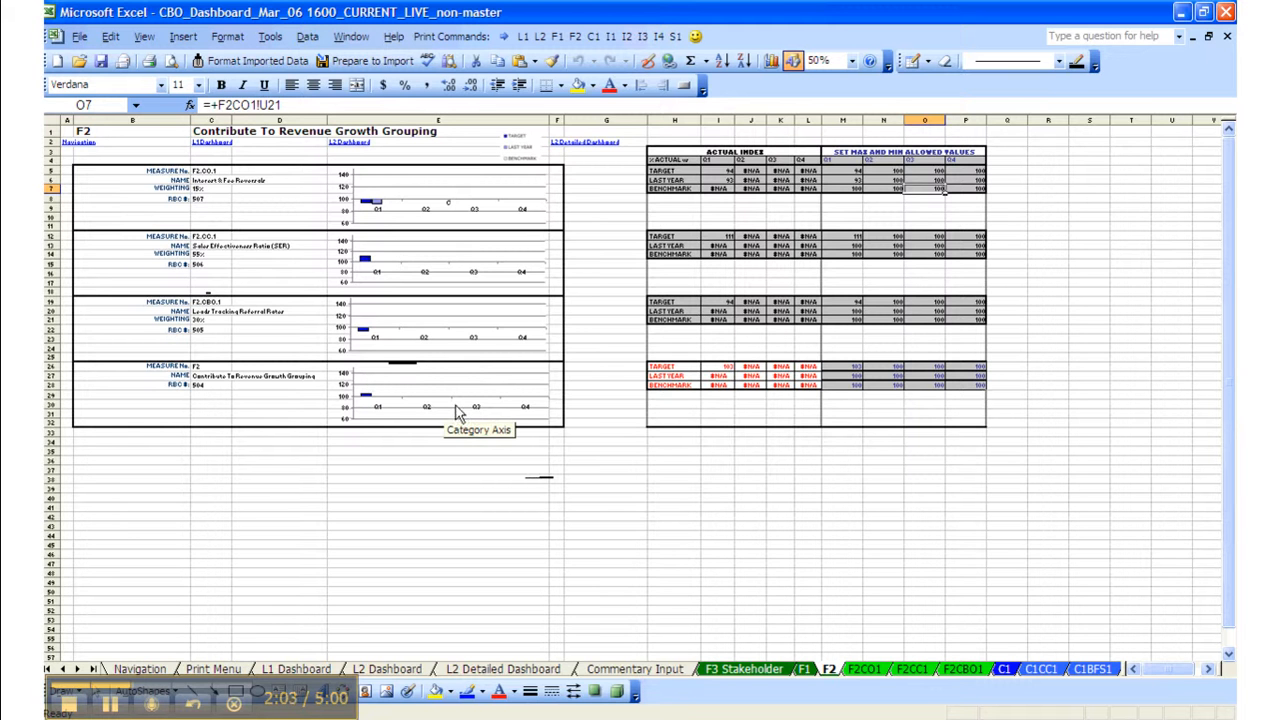
mouse_move(340, 375)
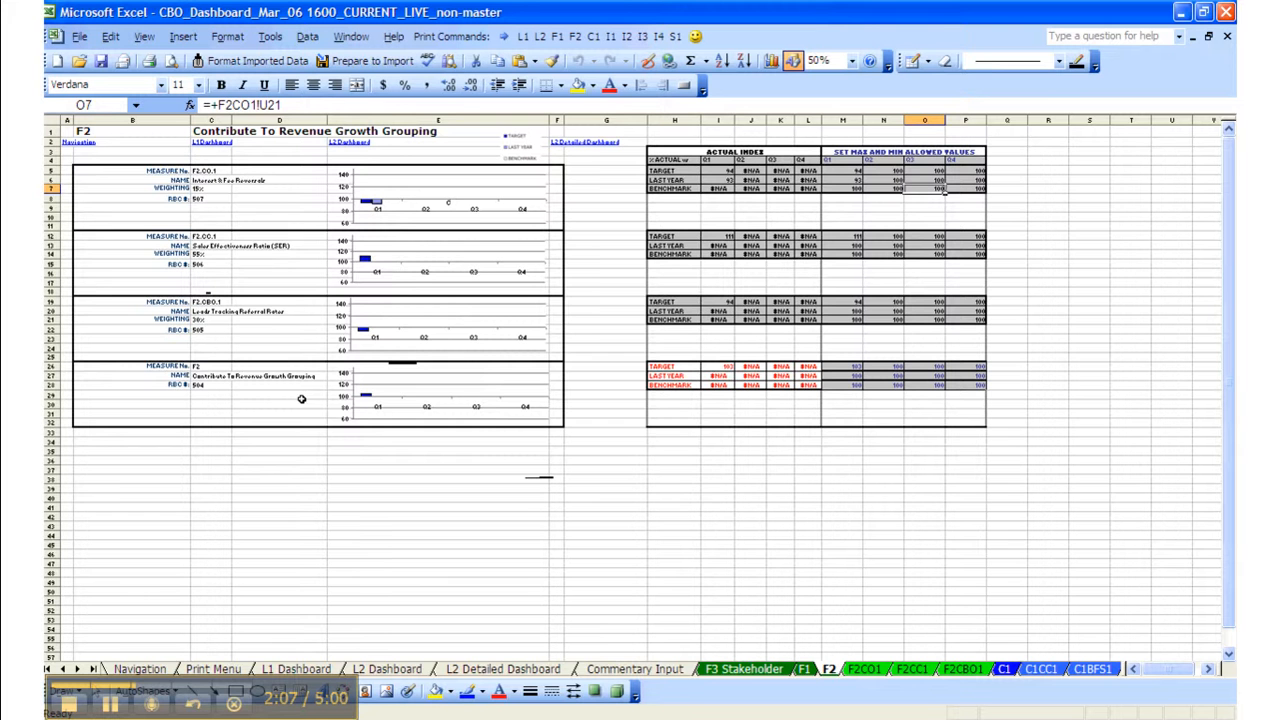
mouse_move(325, 380)
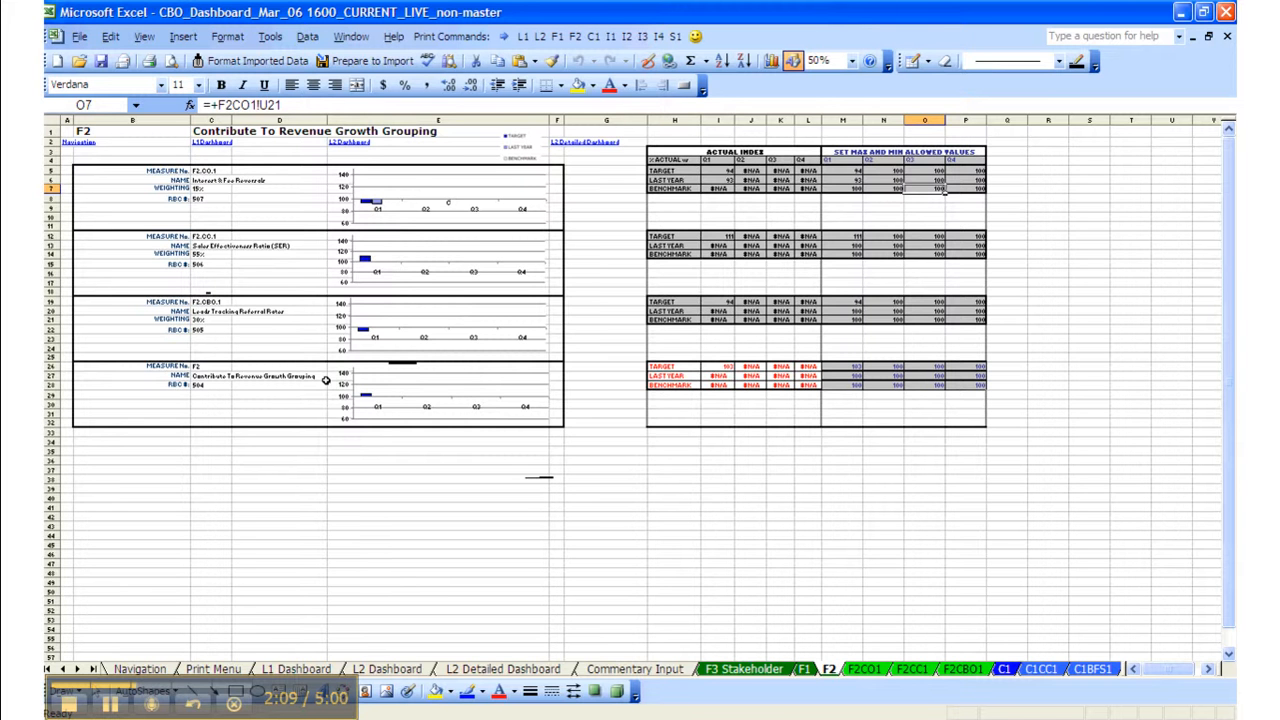
mouse_move(463, 565)
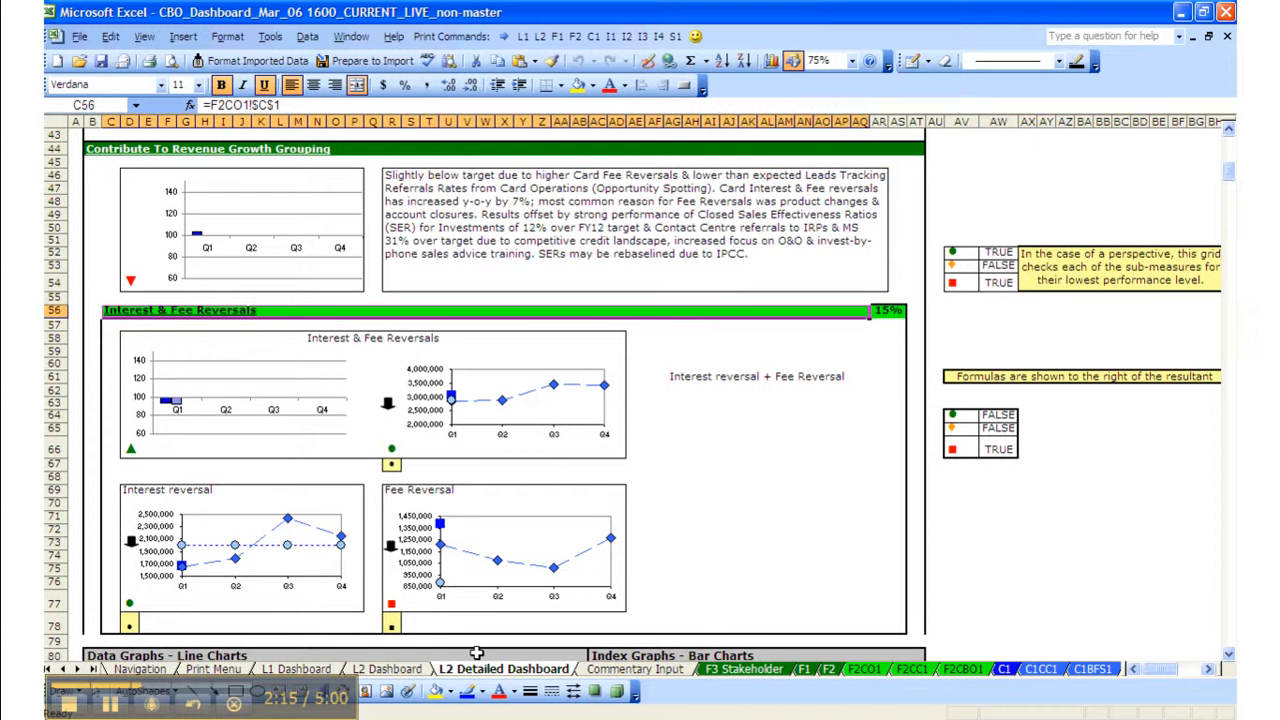
Step: Scroll through the Contribute To Revenue Growth charts, returning to the commentary and Interest & Fee Reversals
scroll(down, 3)
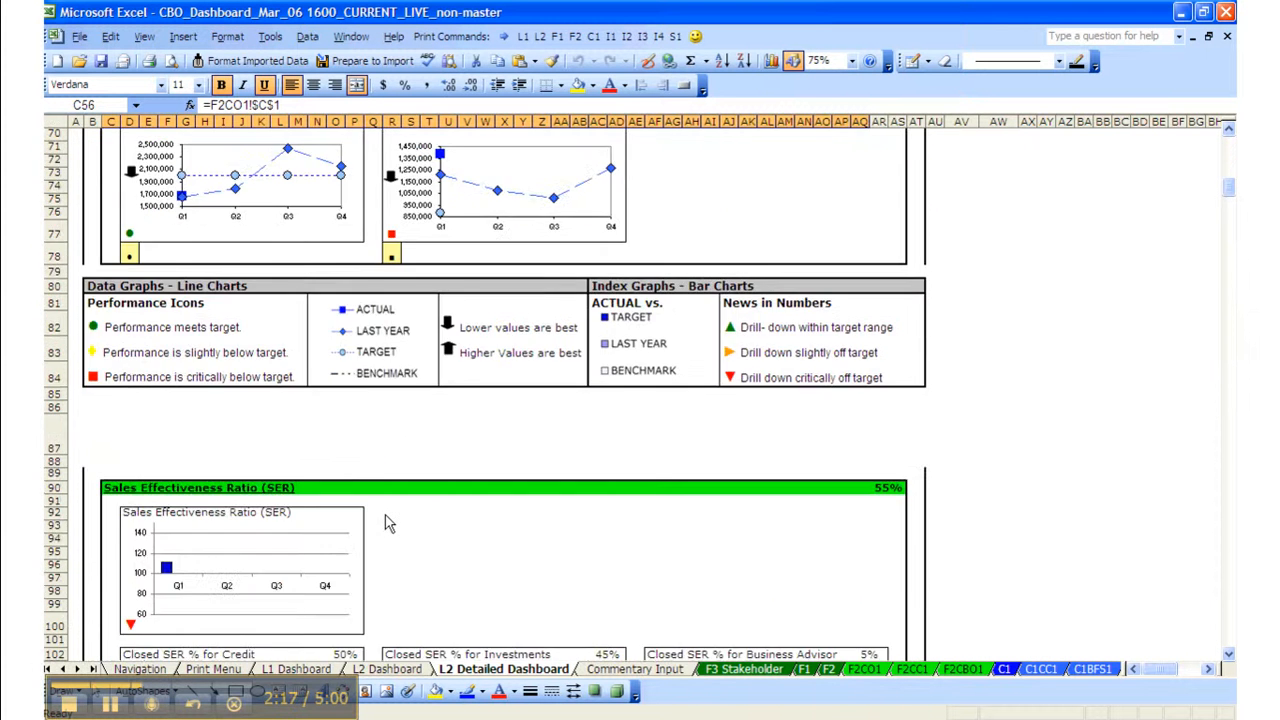
scroll(down, 3)
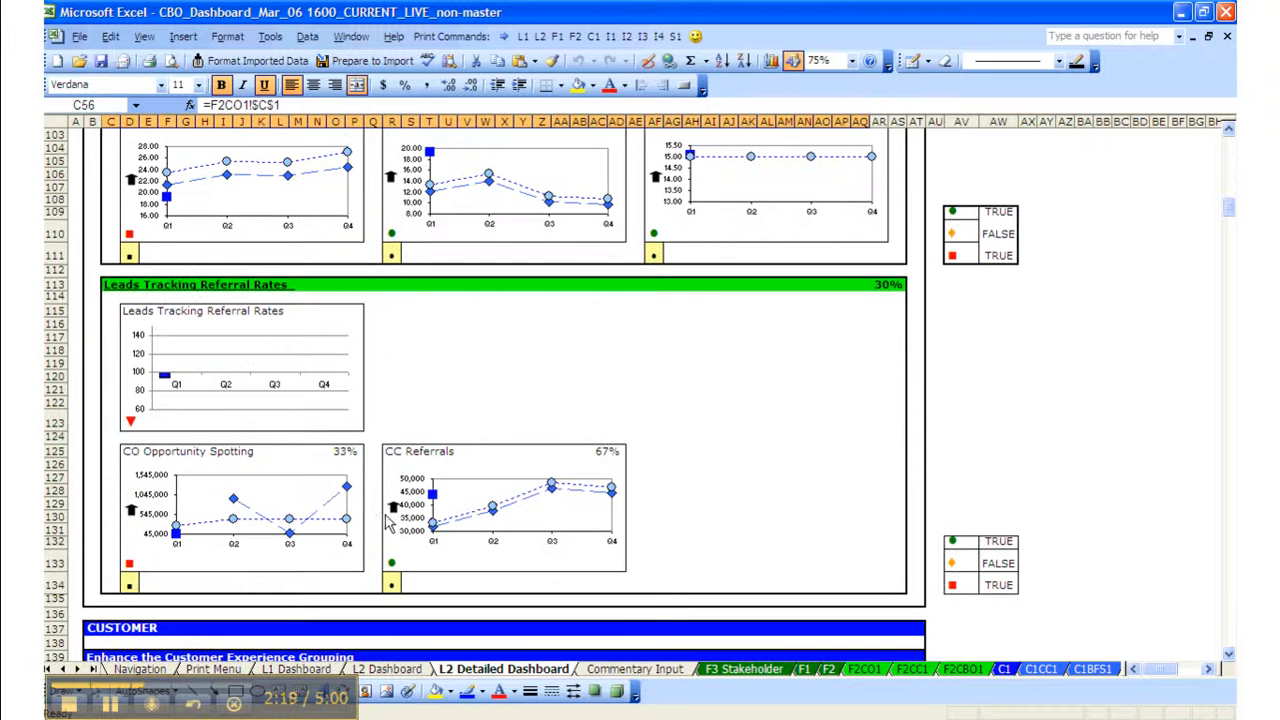
mouse_move(210, 400)
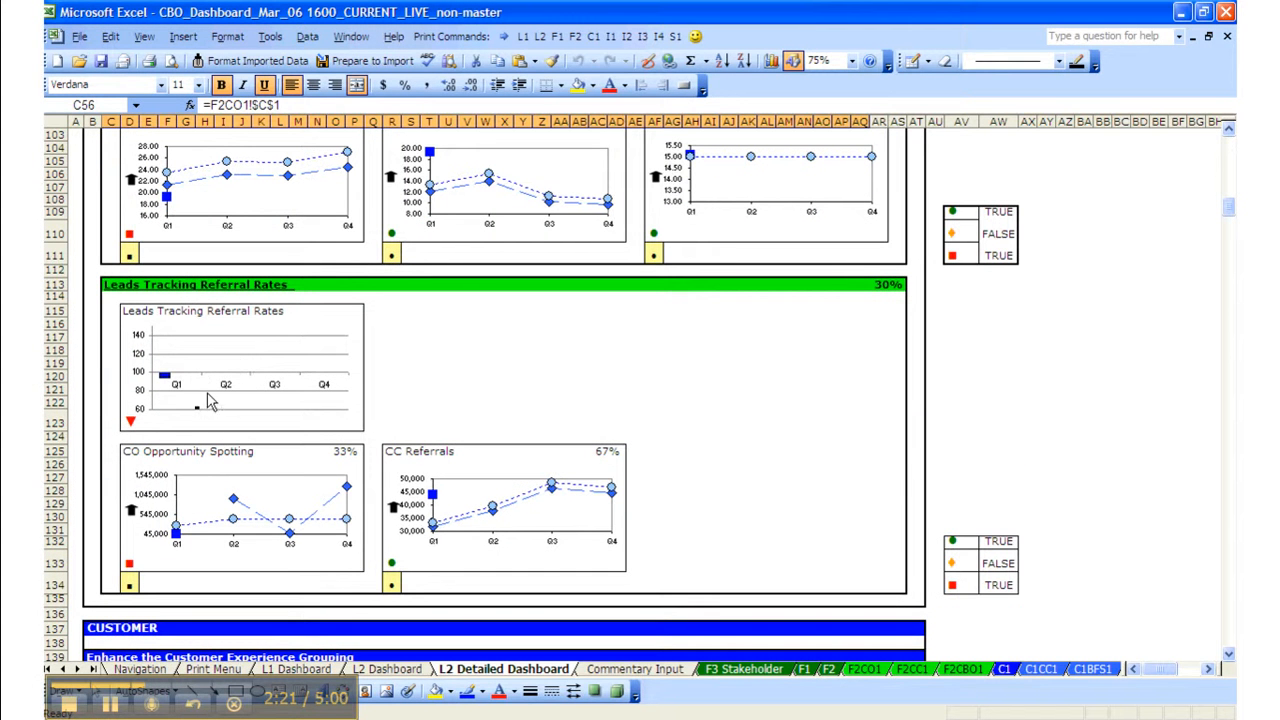
mouse_move(235, 400)
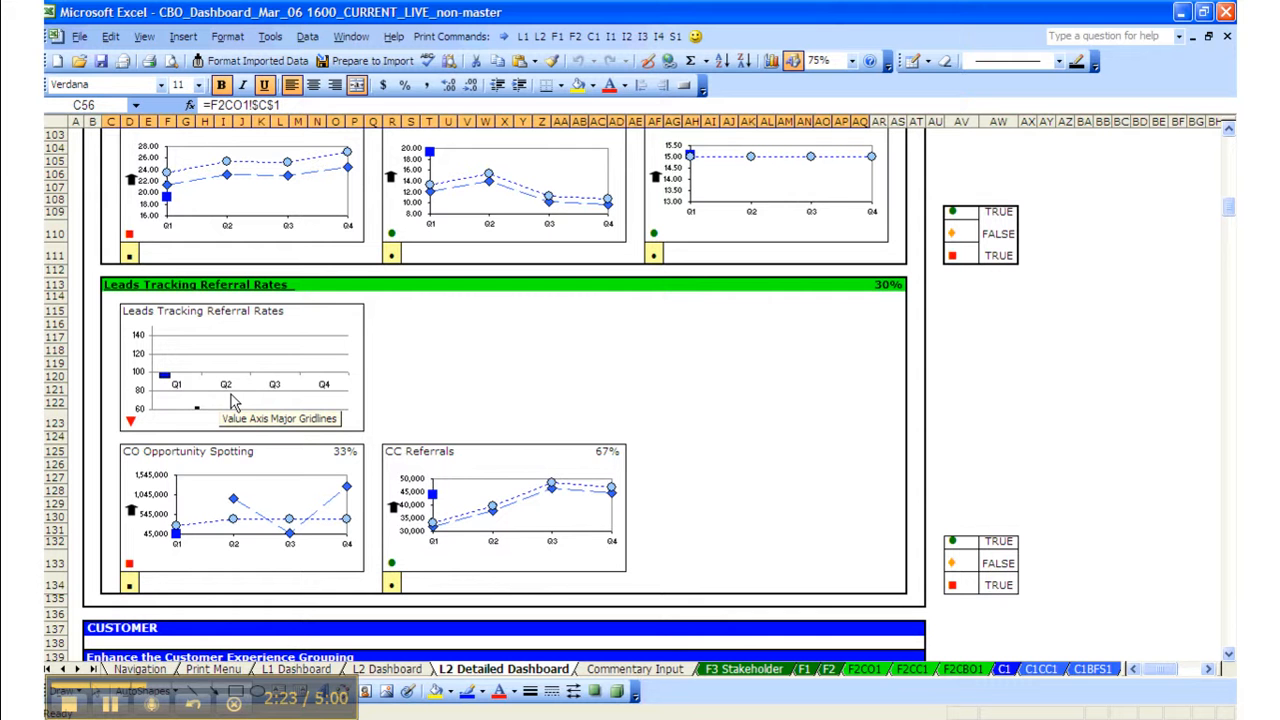
mouse_move(243, 458)
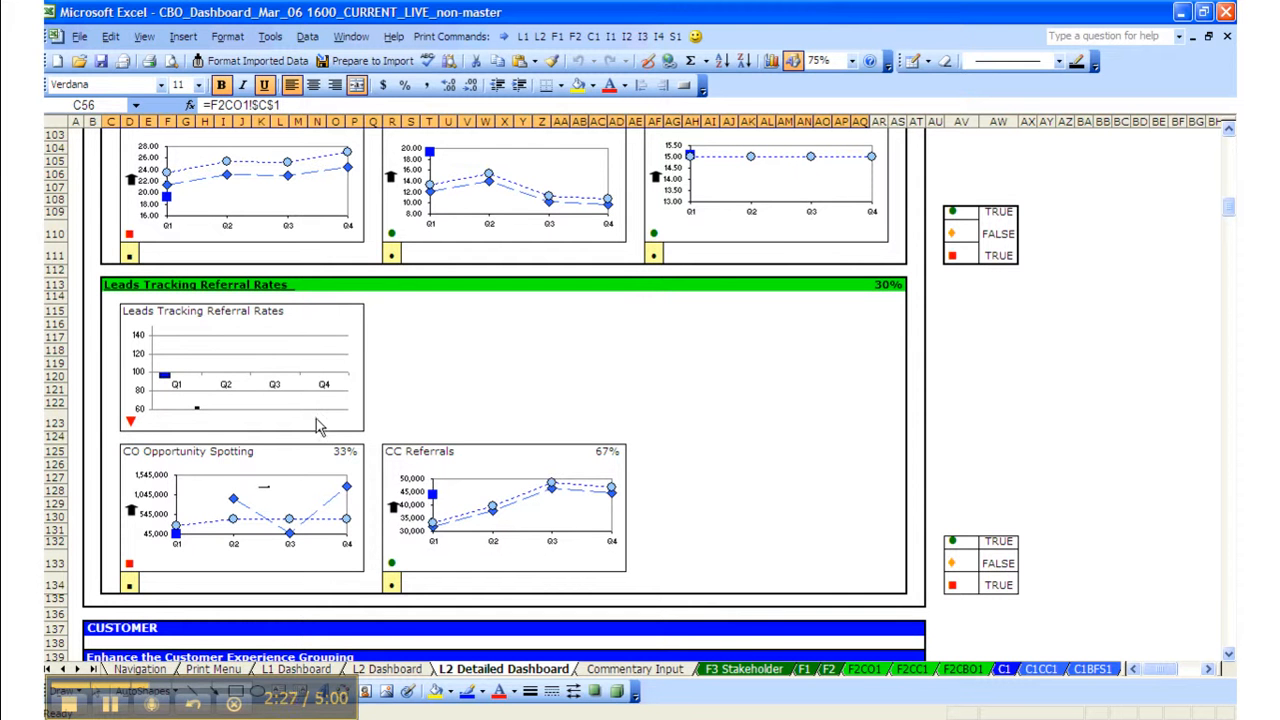
mouse_move(283, 405)
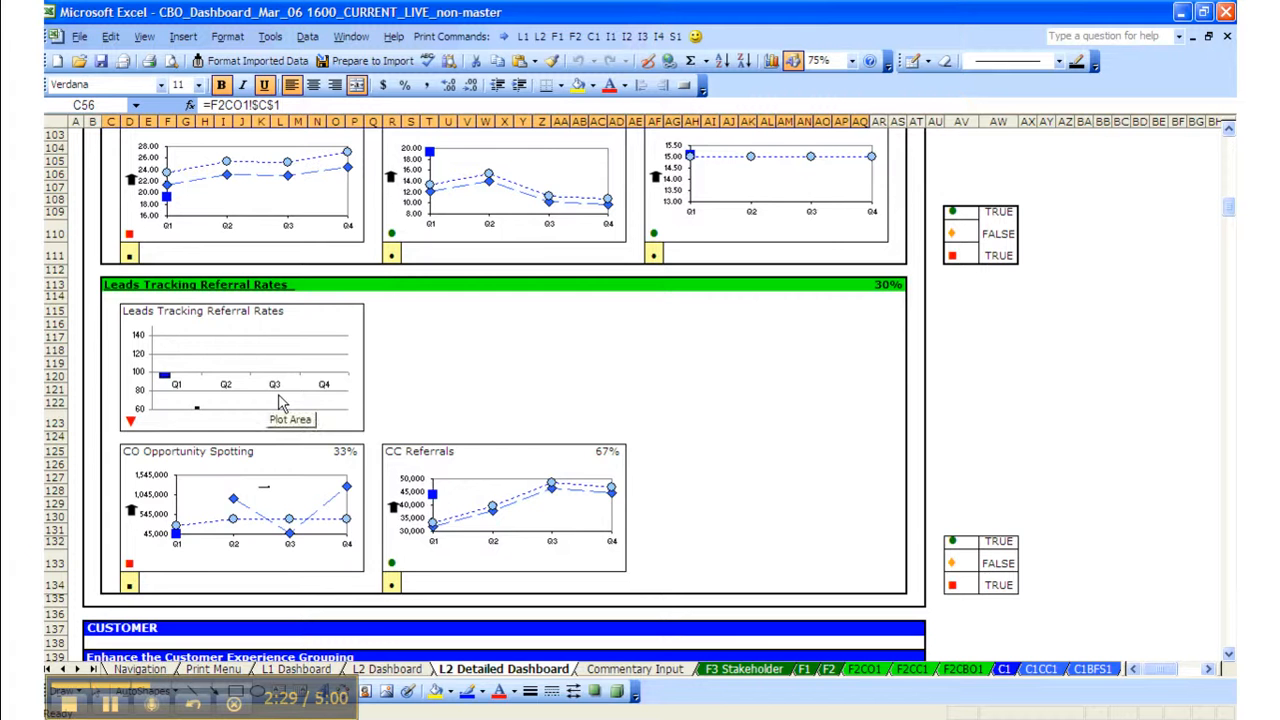
scroll(up, 3)
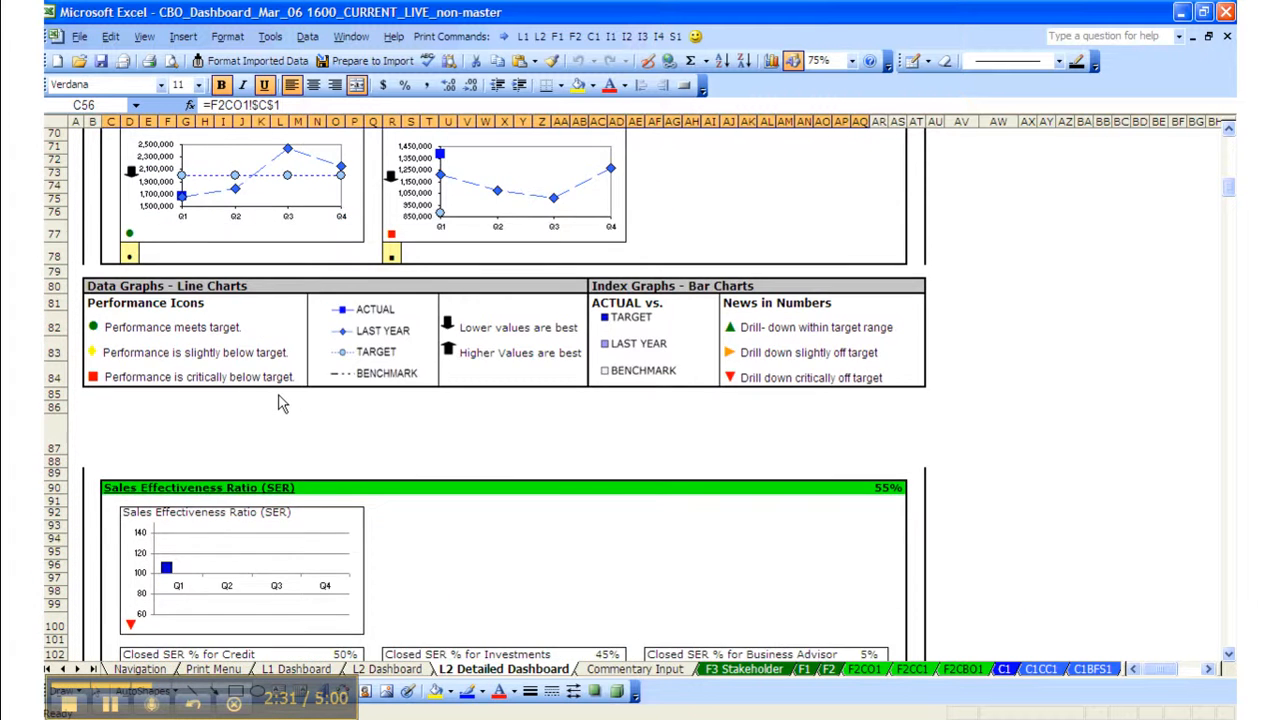
scroll(up, 3)
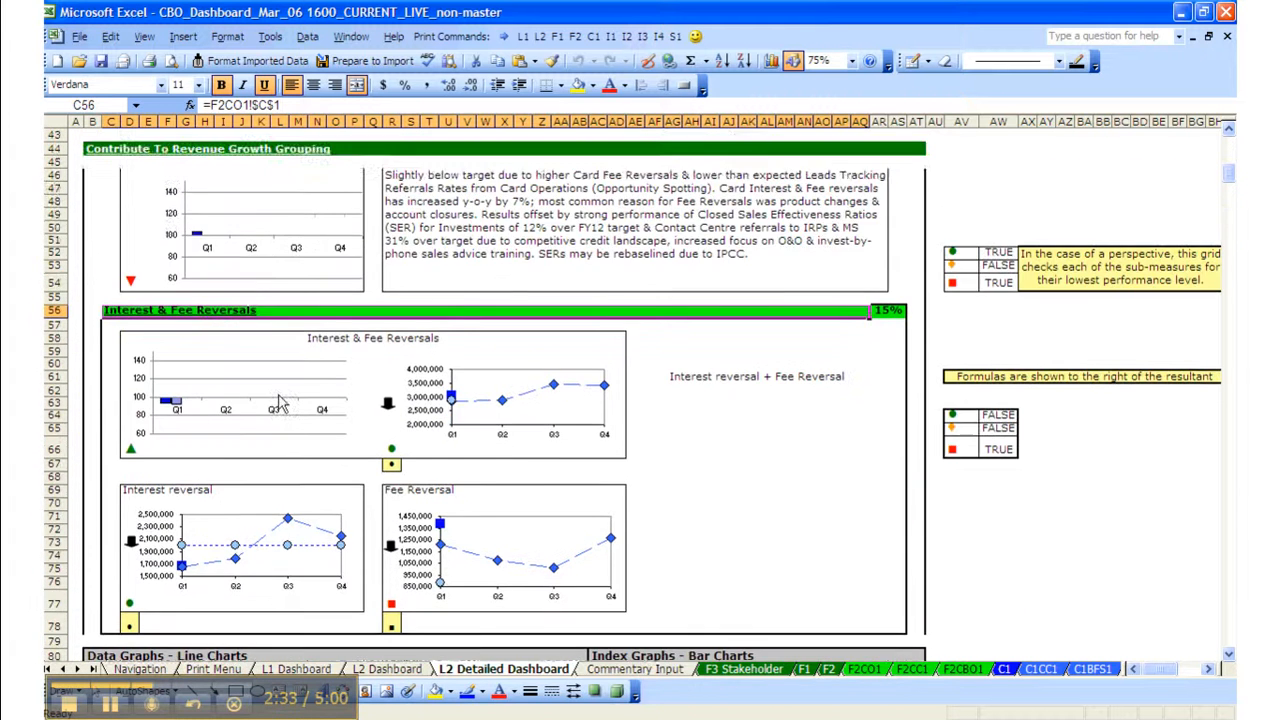
scroll(up, 3)
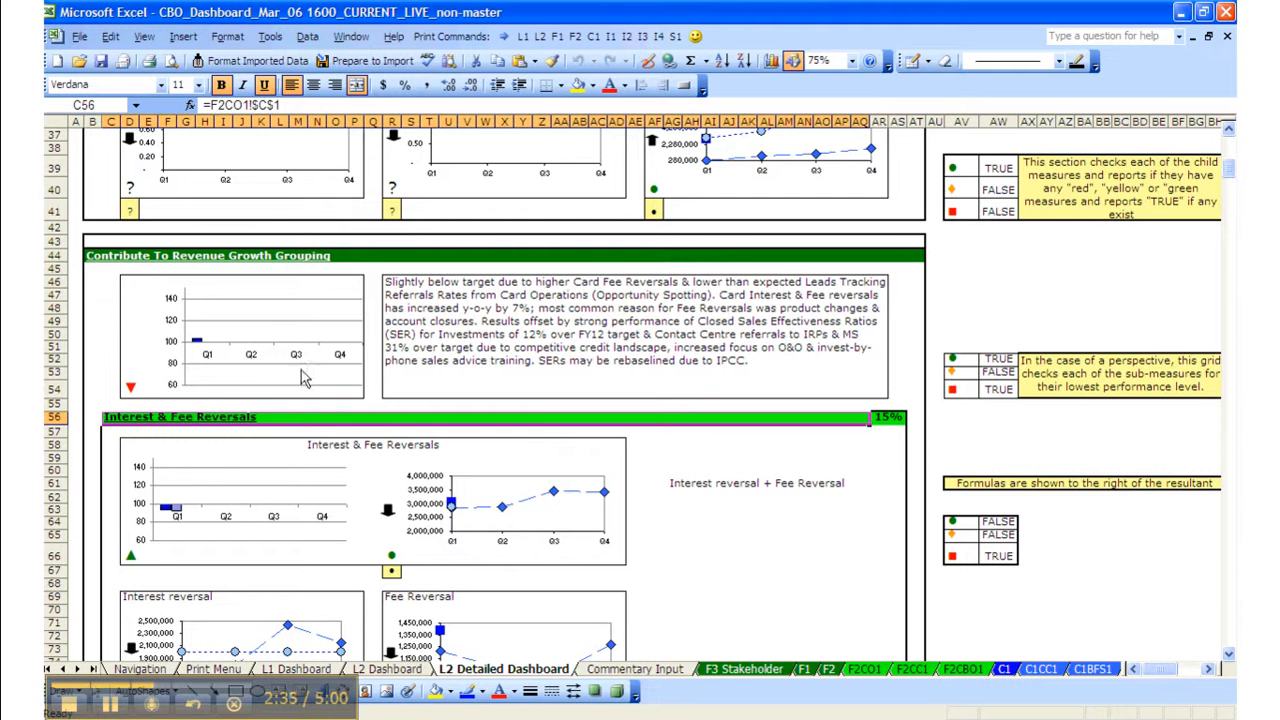
mouse_move(213, 378)
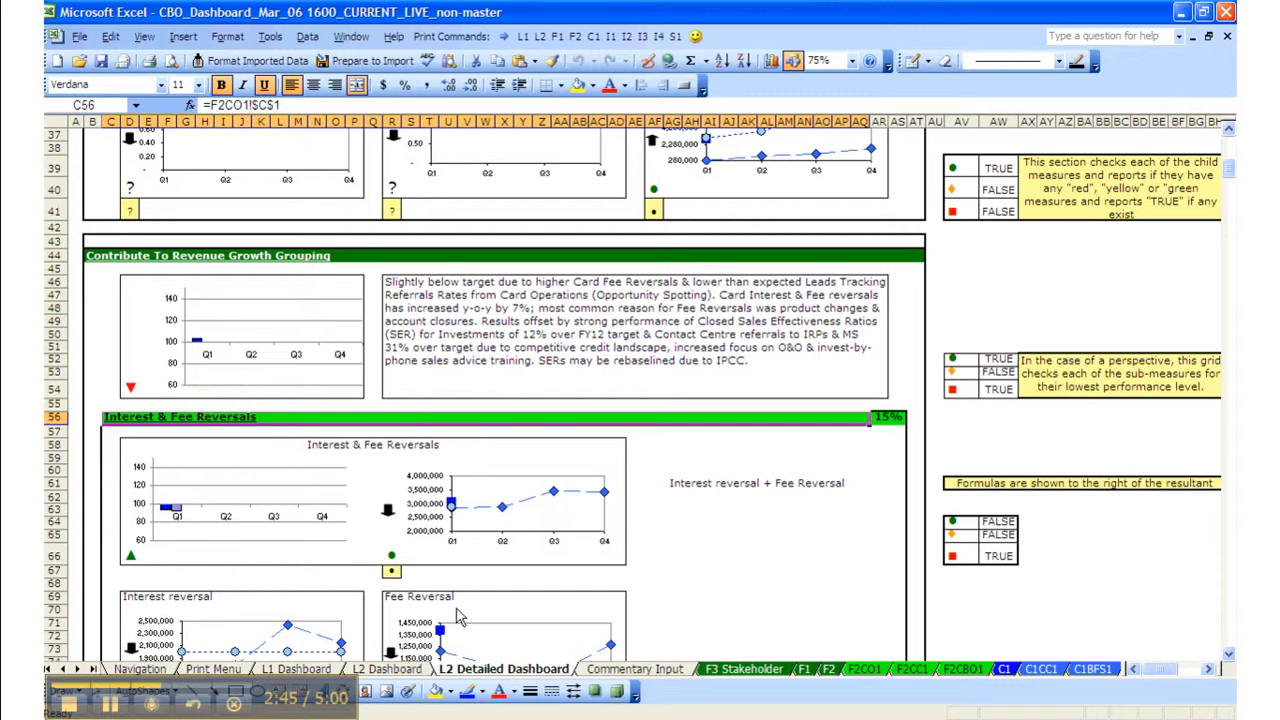
mouse_move(343, 670)
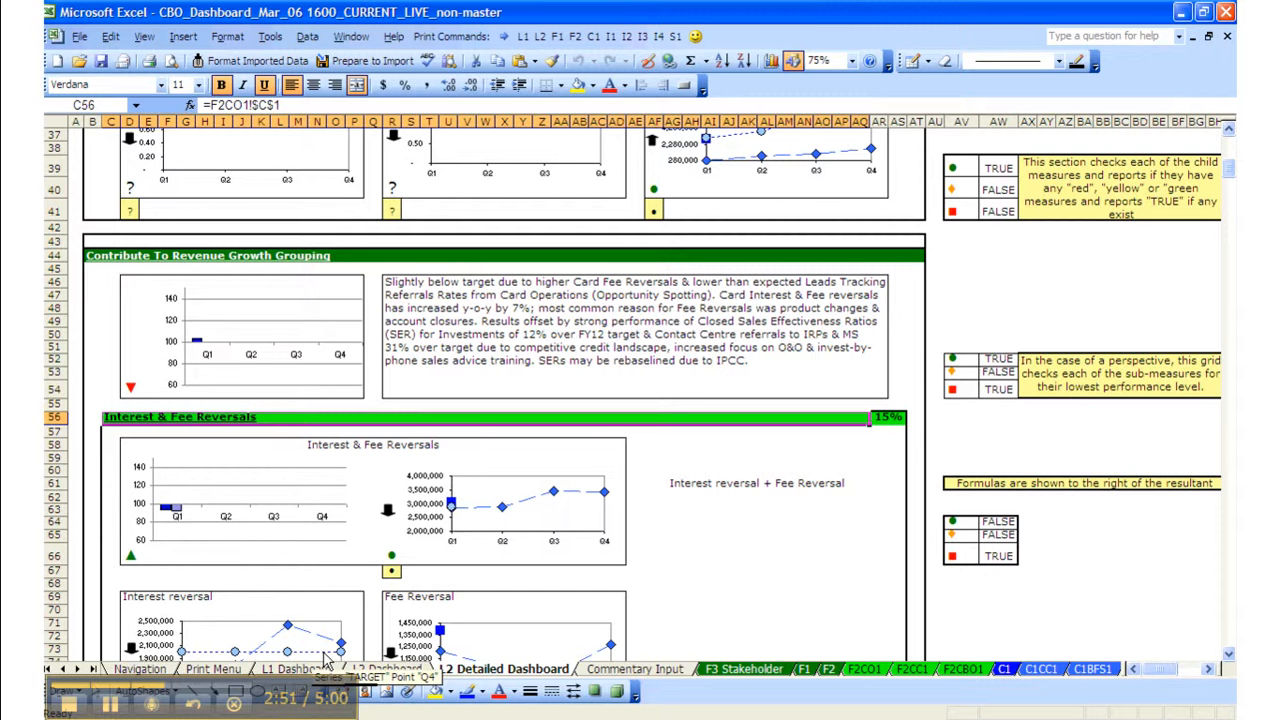
mouse_move(238, 658)
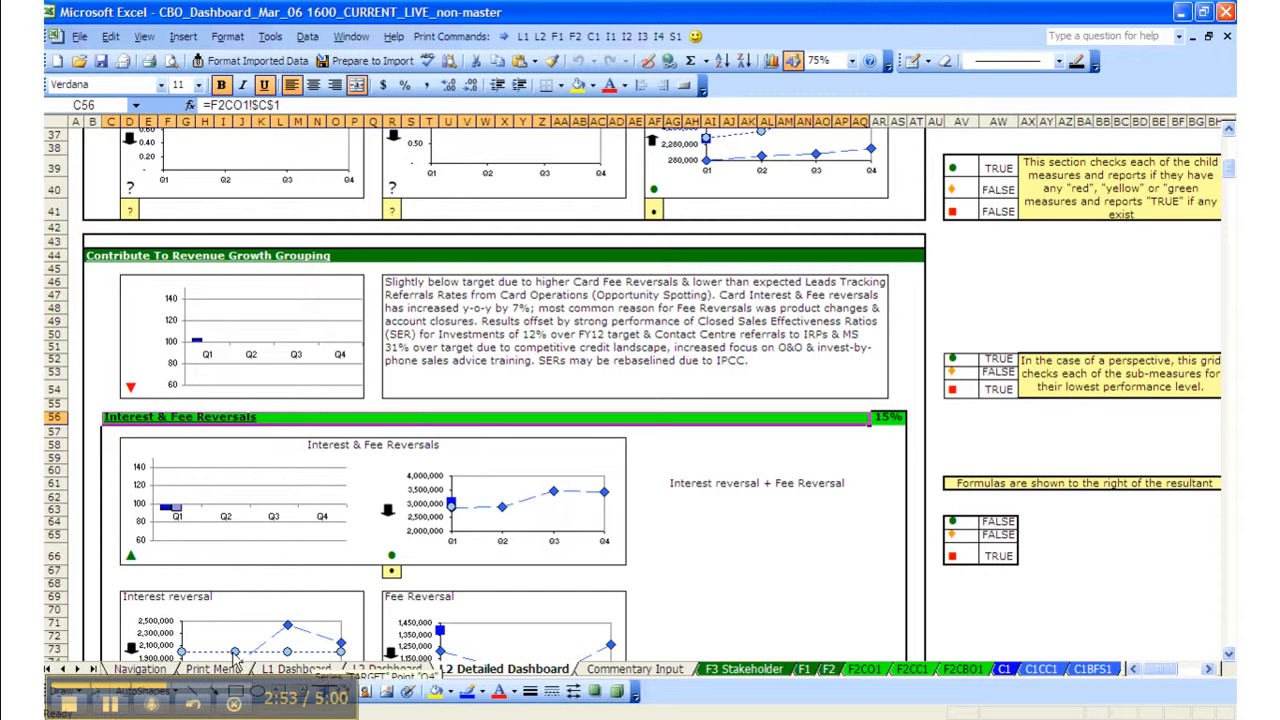